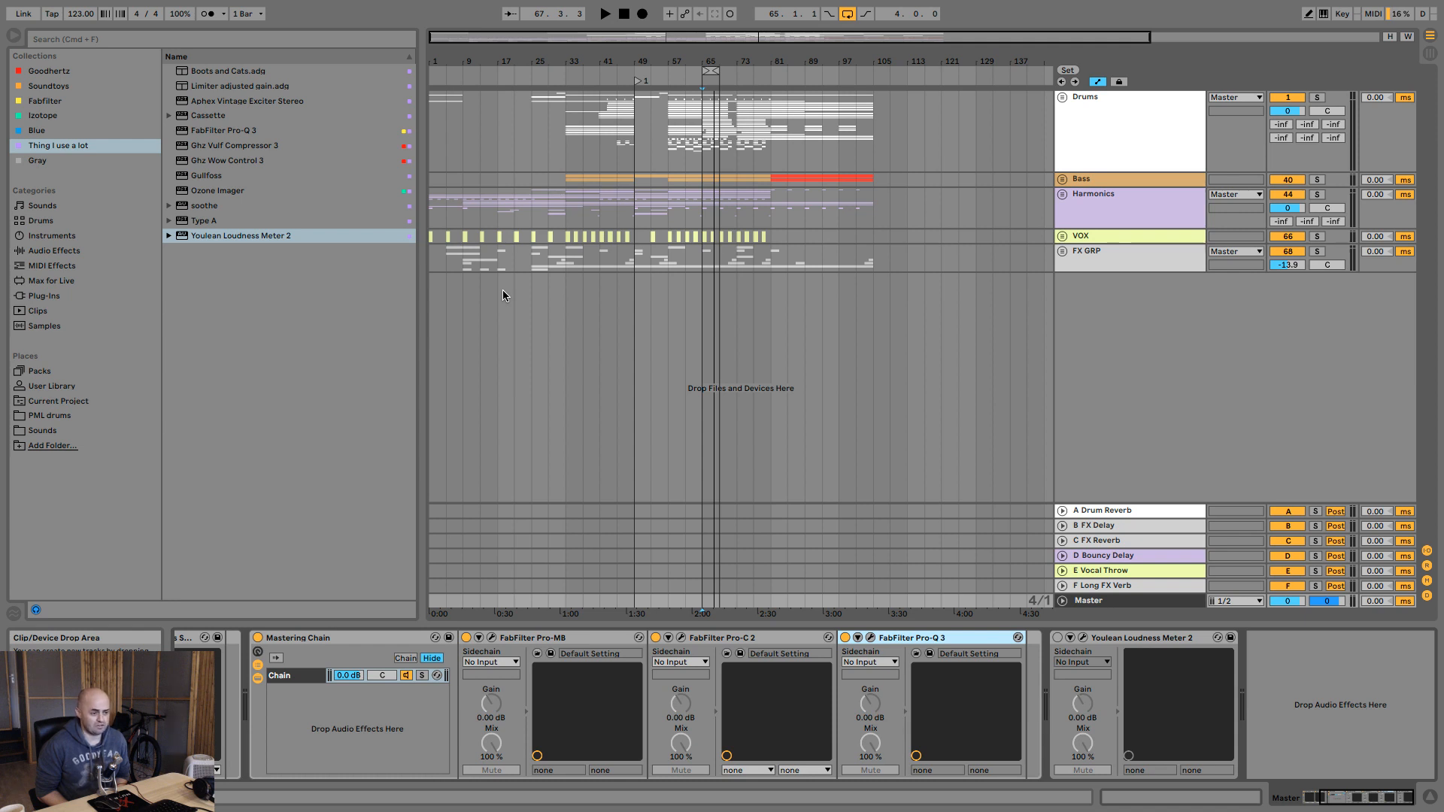
Step: Load FabFilter Pro-L 2 onto the Master before Youlean and set its ceiling to -1.0 dBTP
click(603, 13)
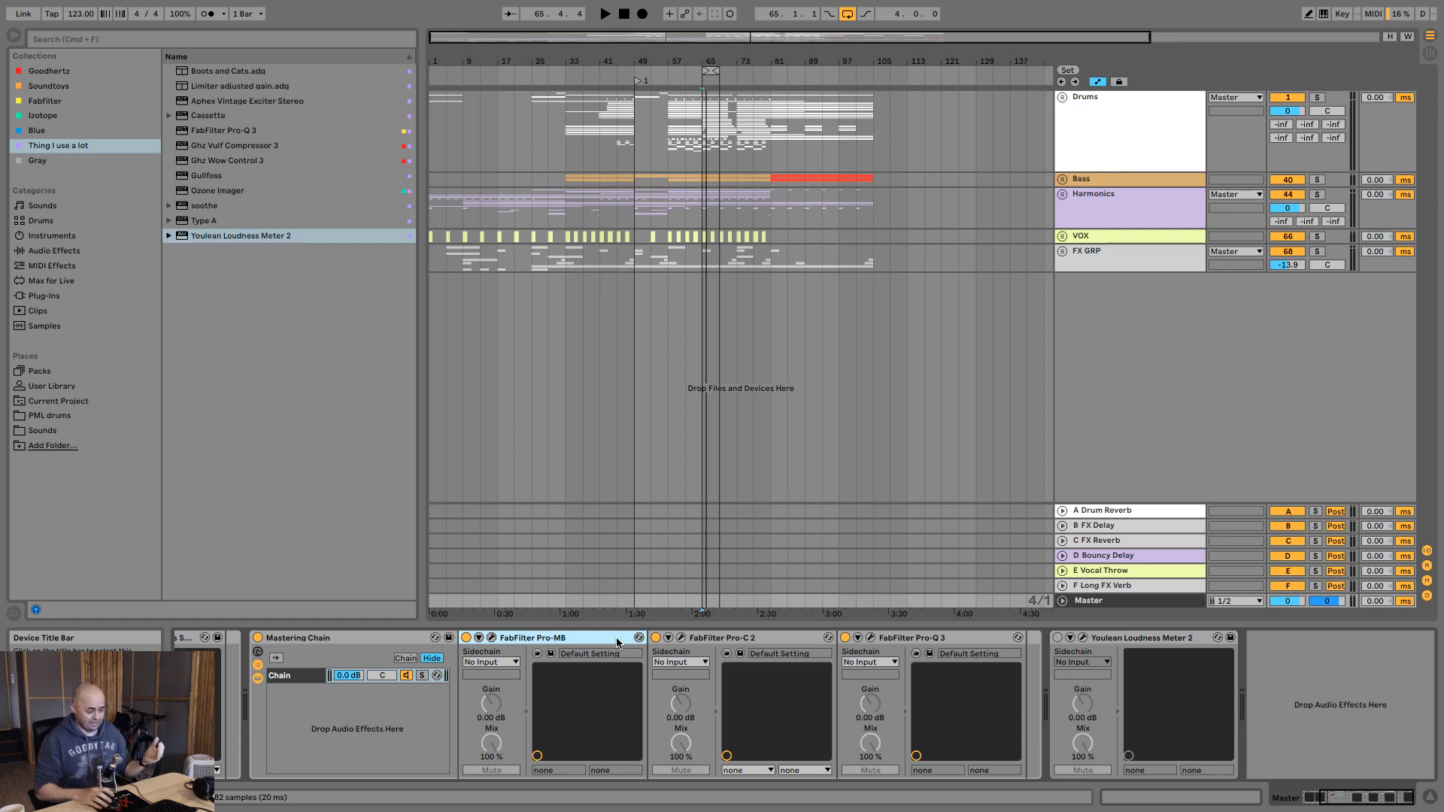
mouse_move(493, 642)
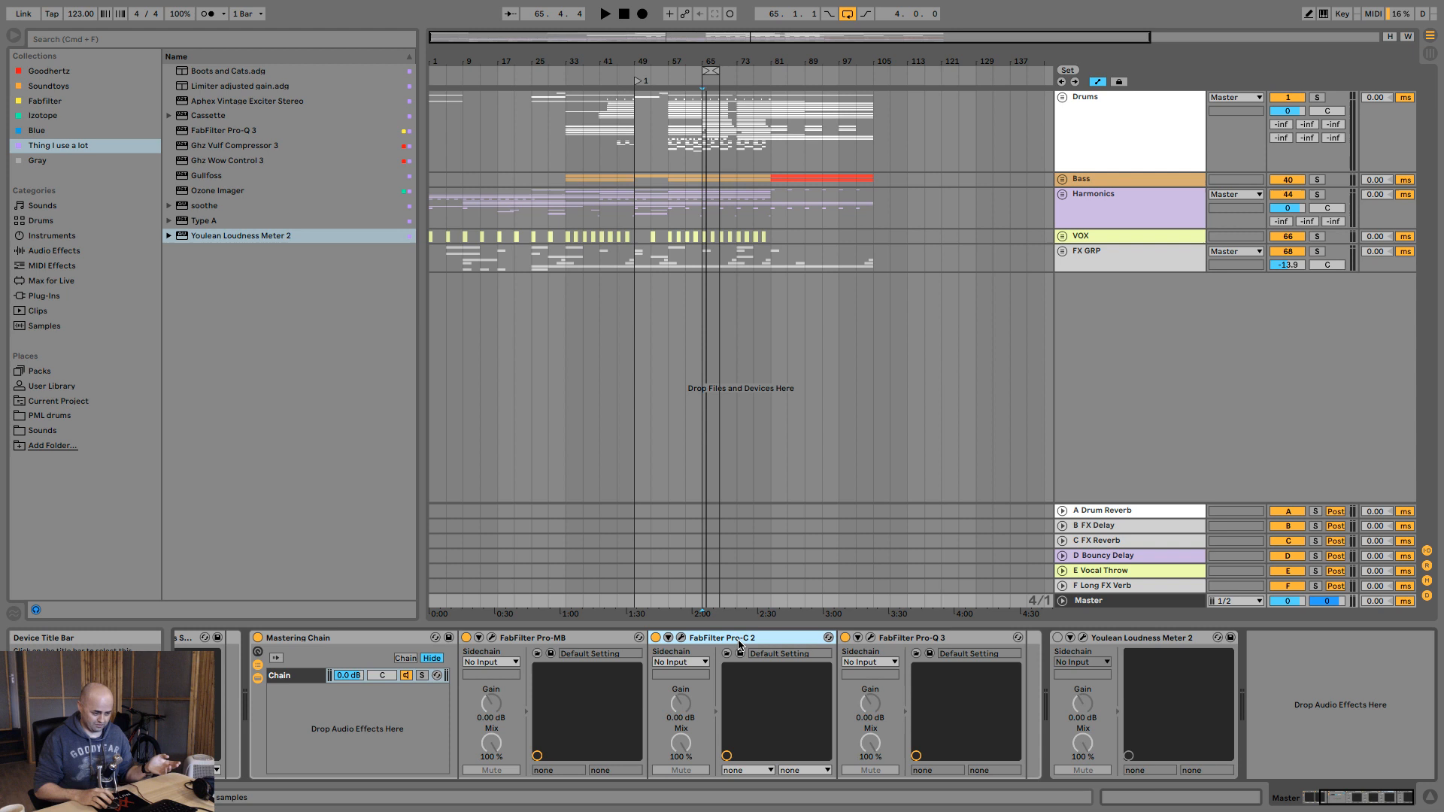
click(911, 637)
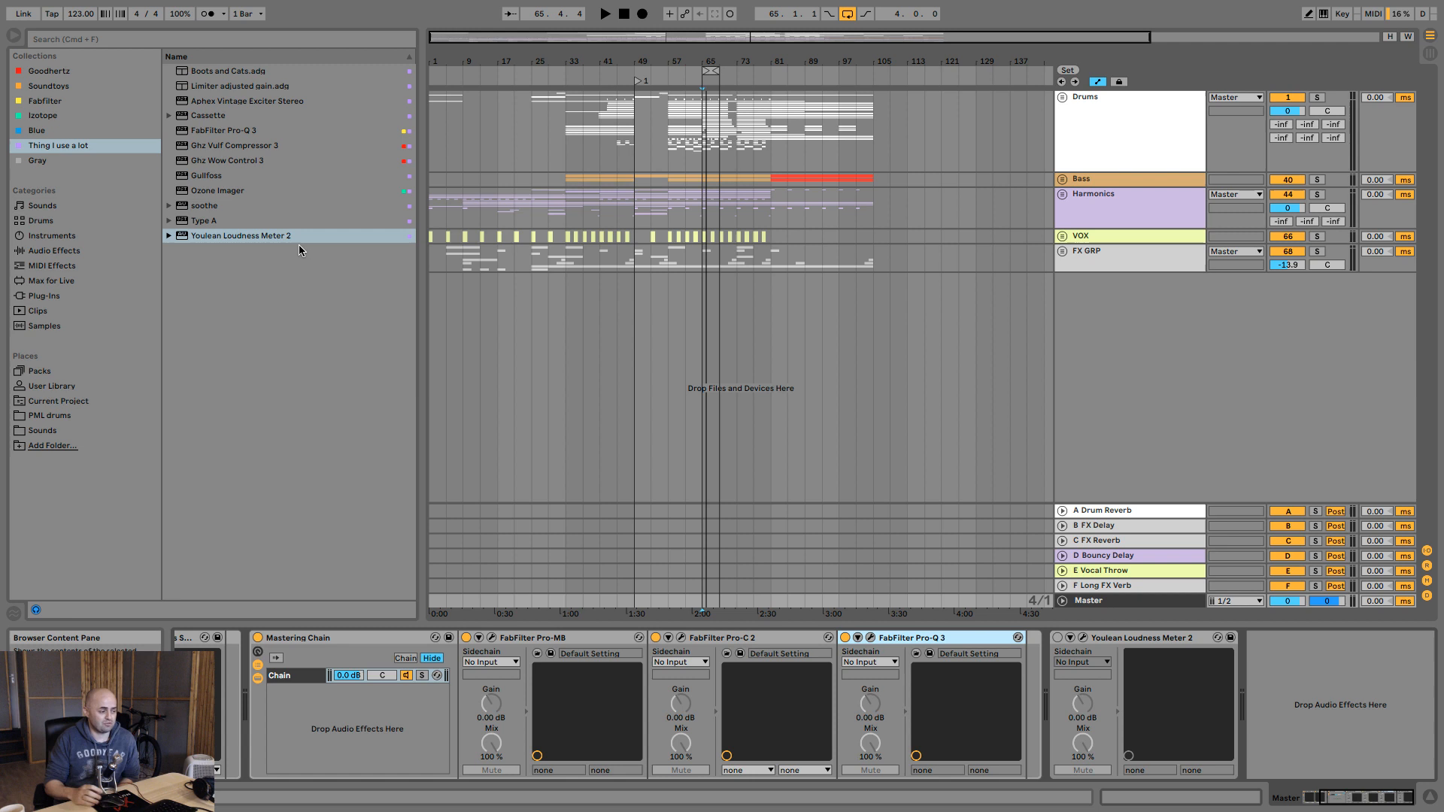
mouse_move(175, 173)
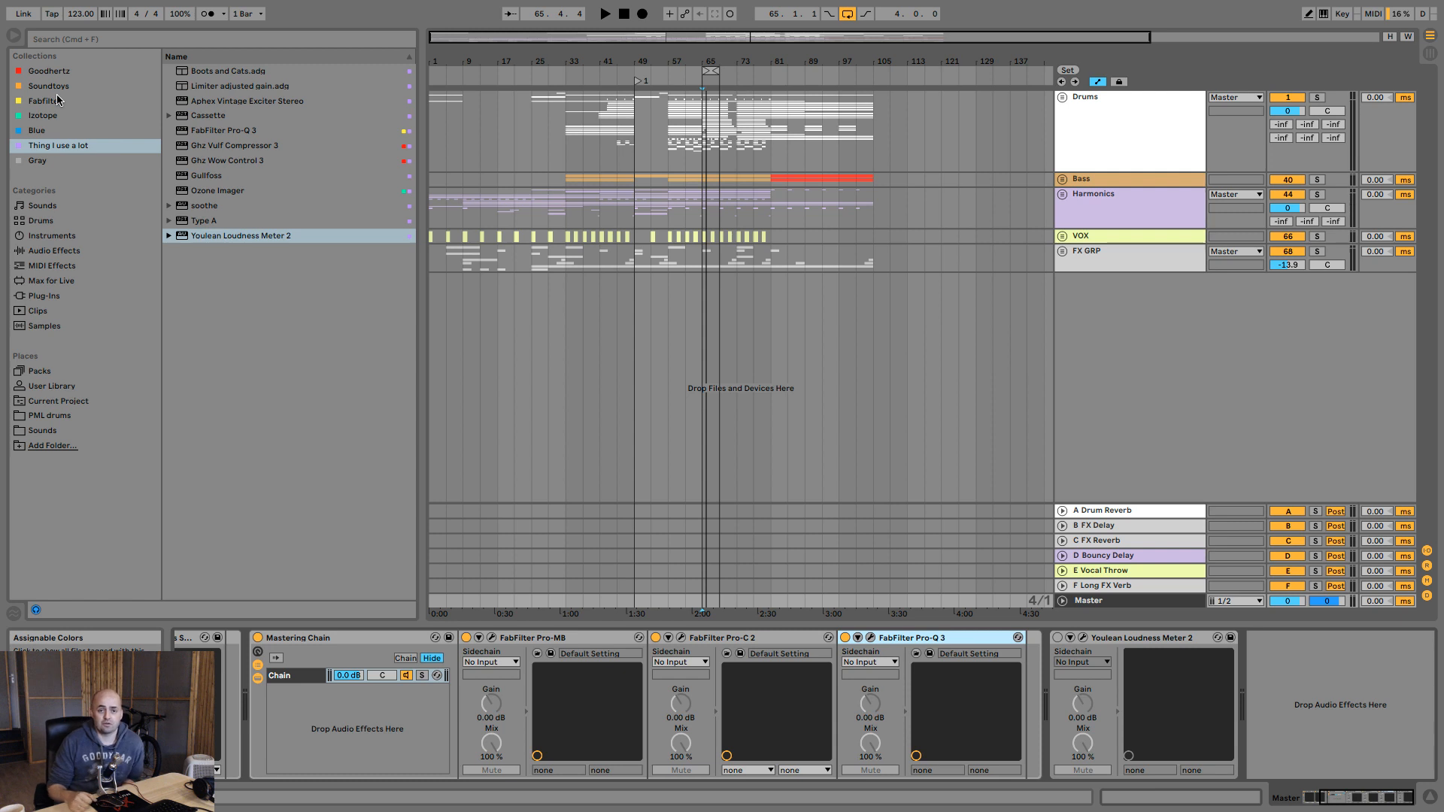
click(44, 101)
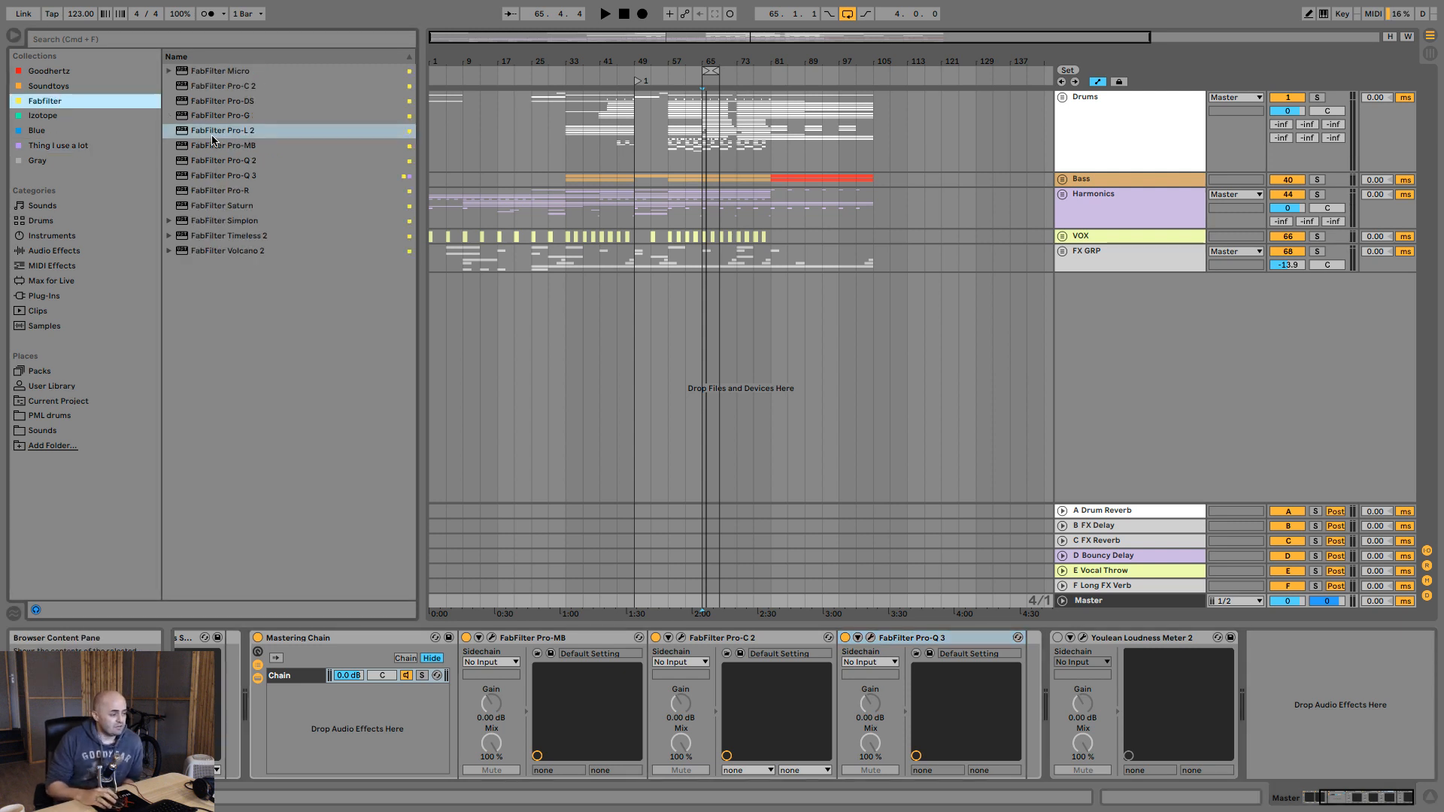
click(222, 130)
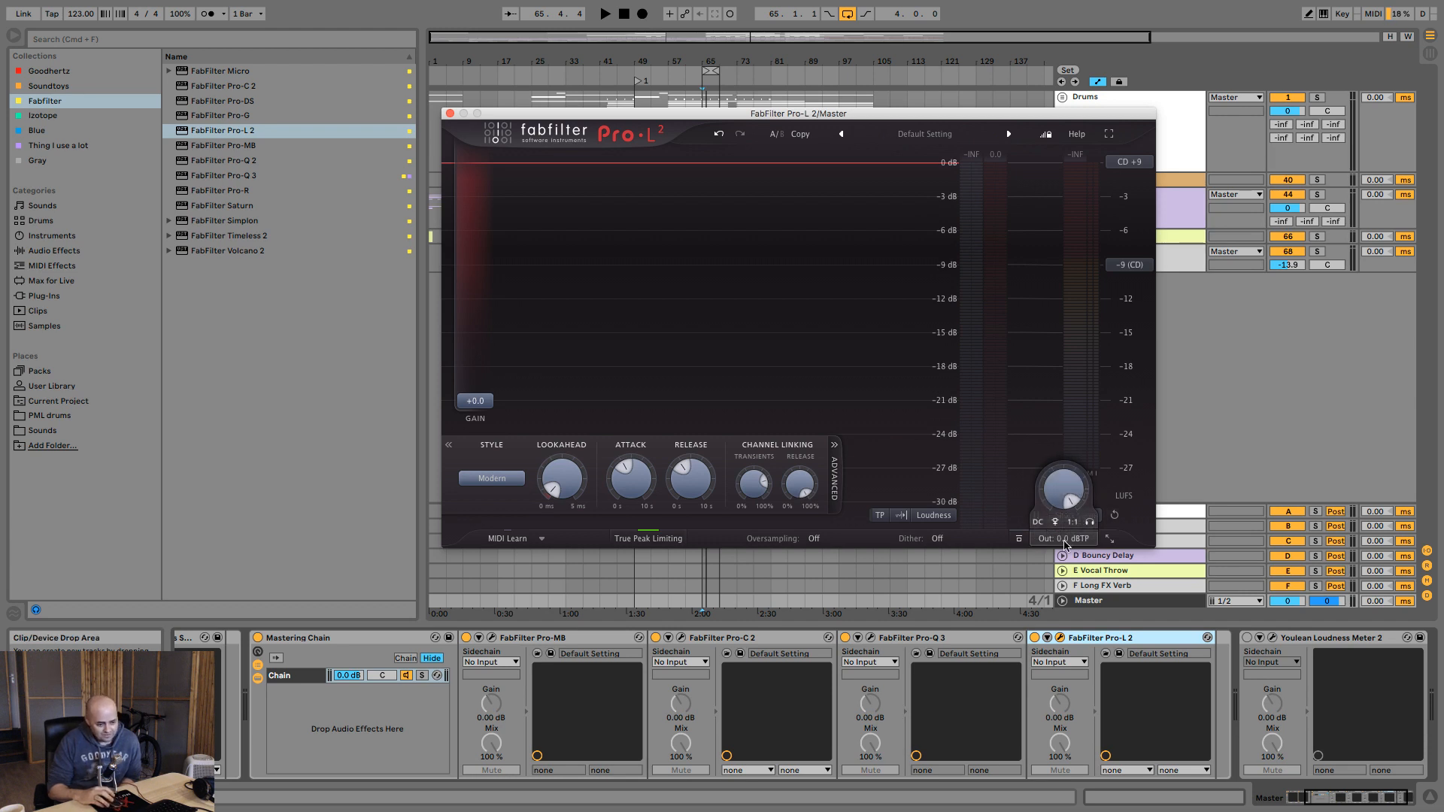
click(1073, 514)
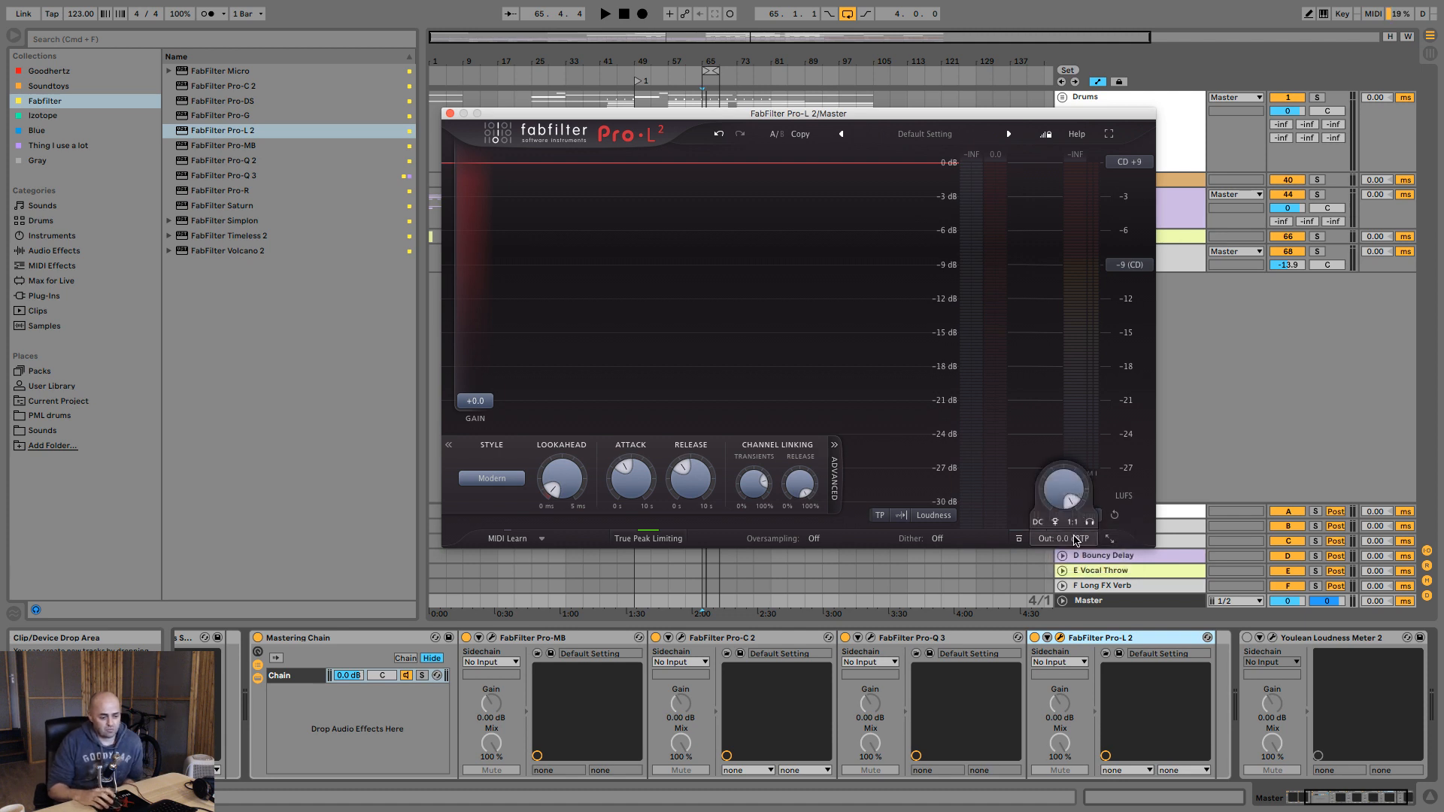
mouse_move(1062, 495)
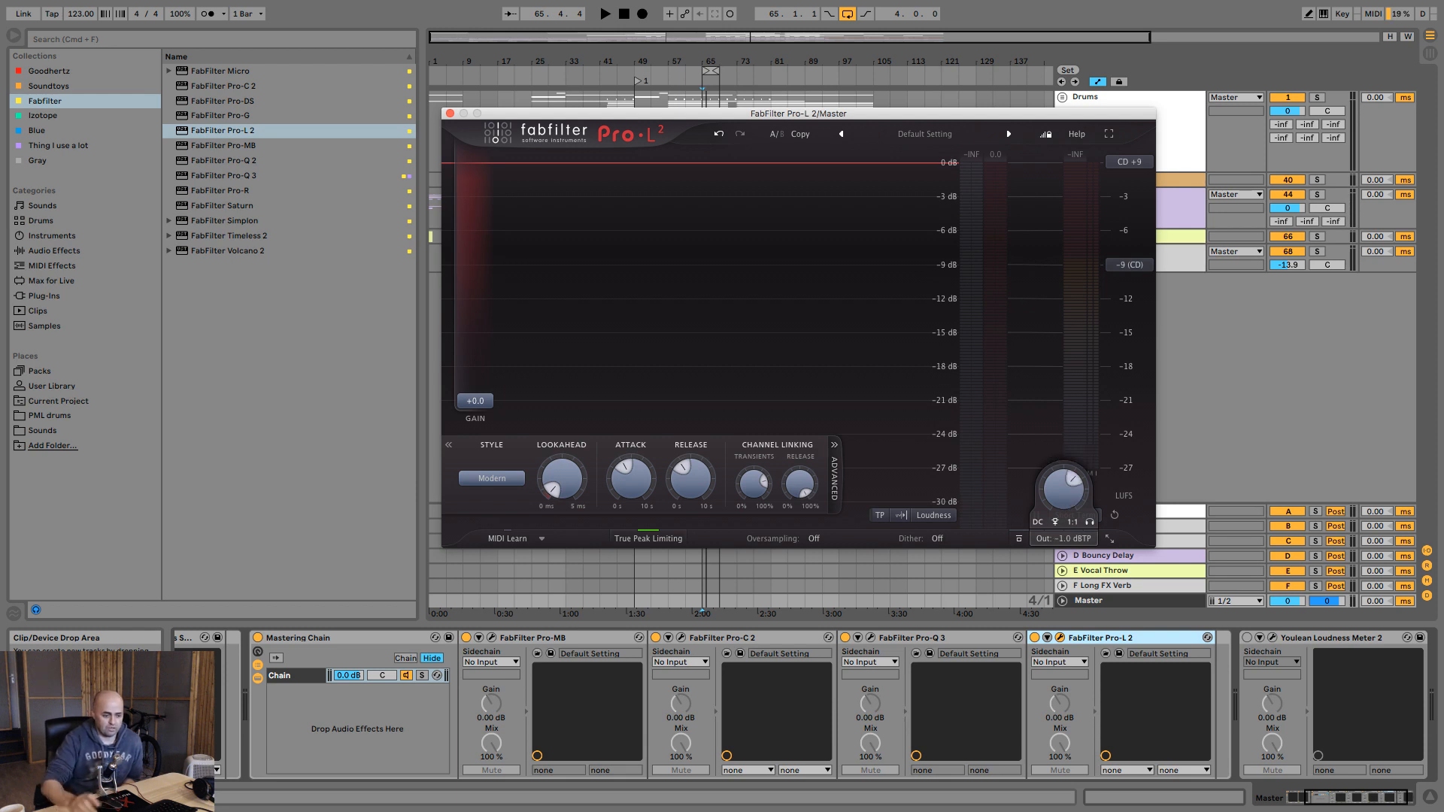
mouse_move(901, 561)
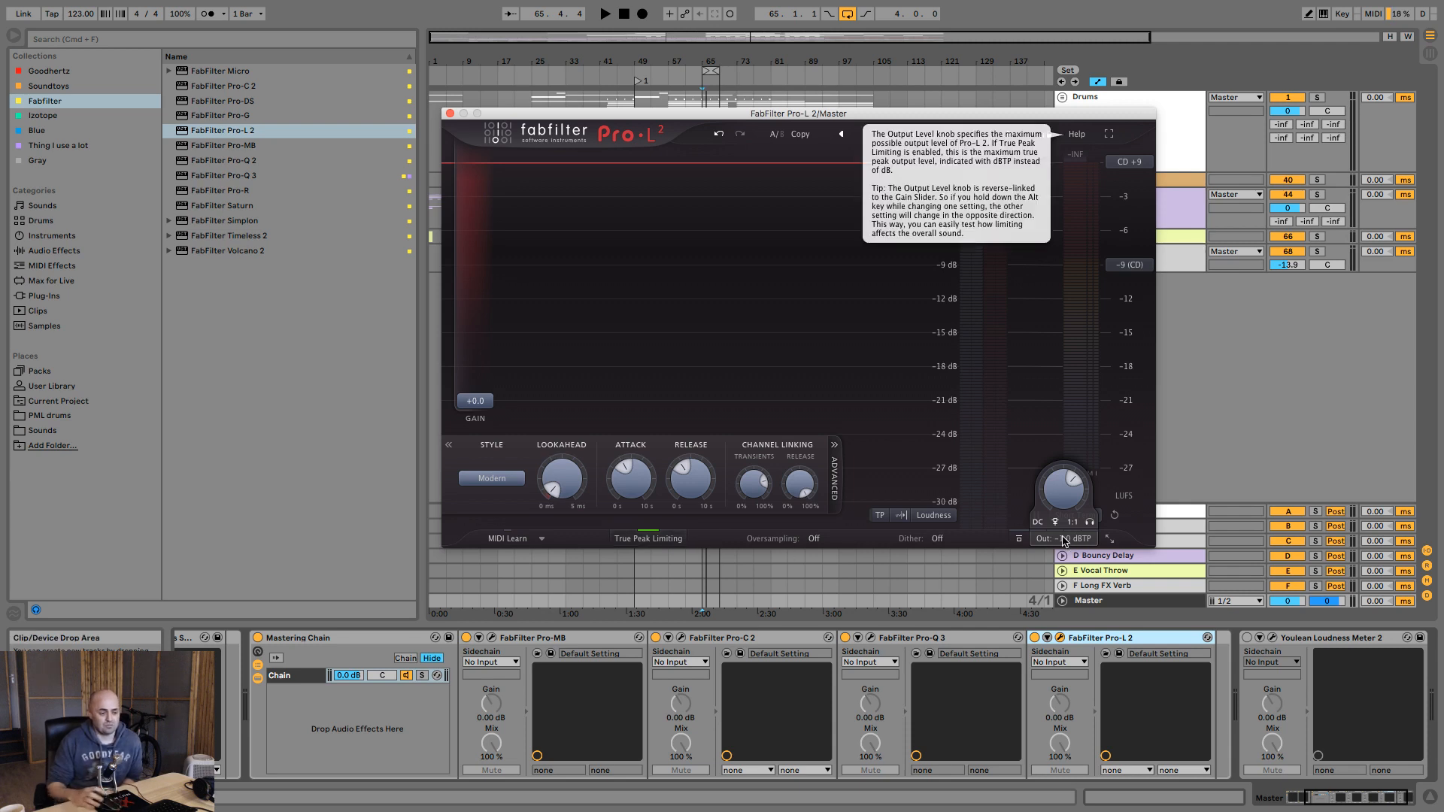
Step: Show the Short Term LUFS readout in Pro-L 2's output meter area
click(1076, 134)
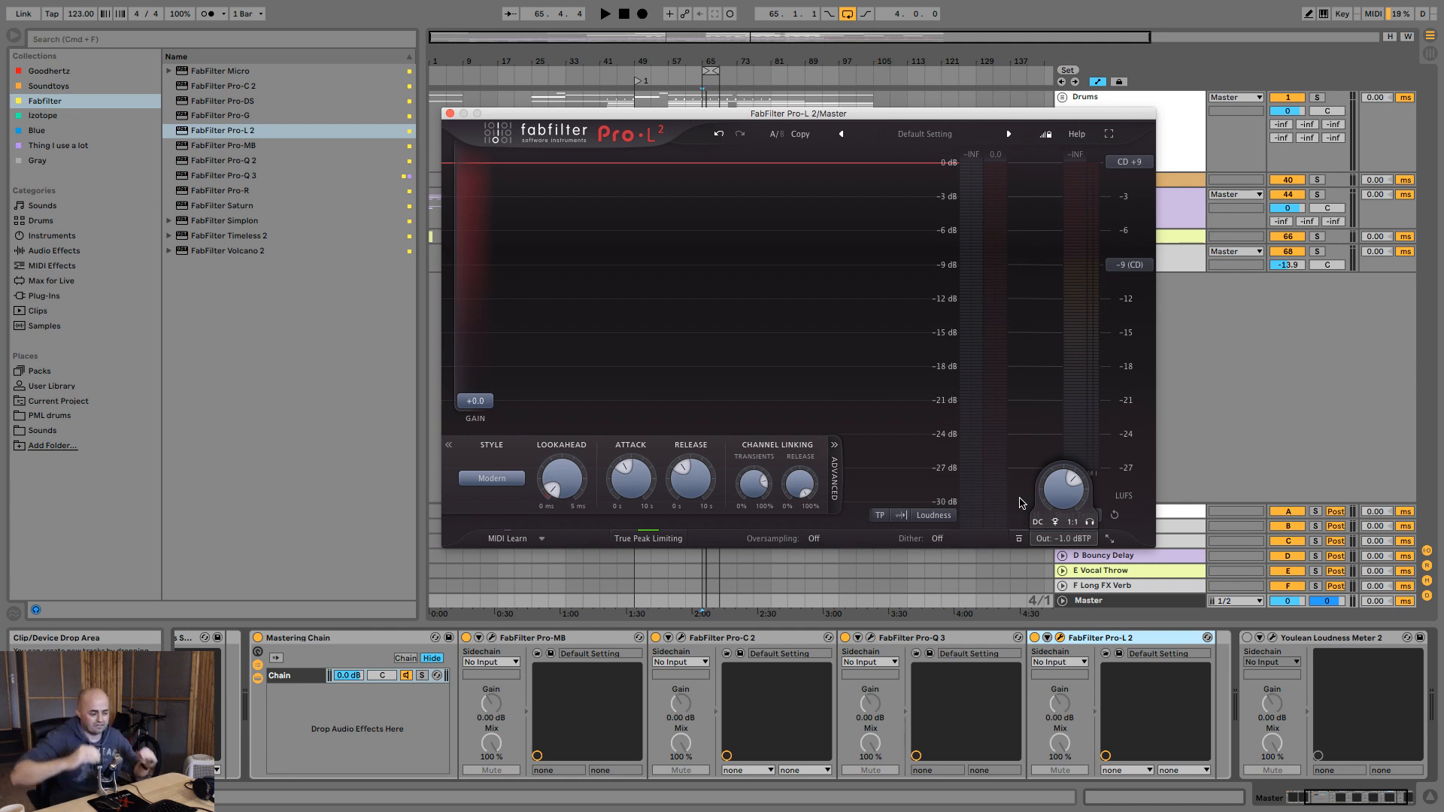
mouse_move(1059, 543)
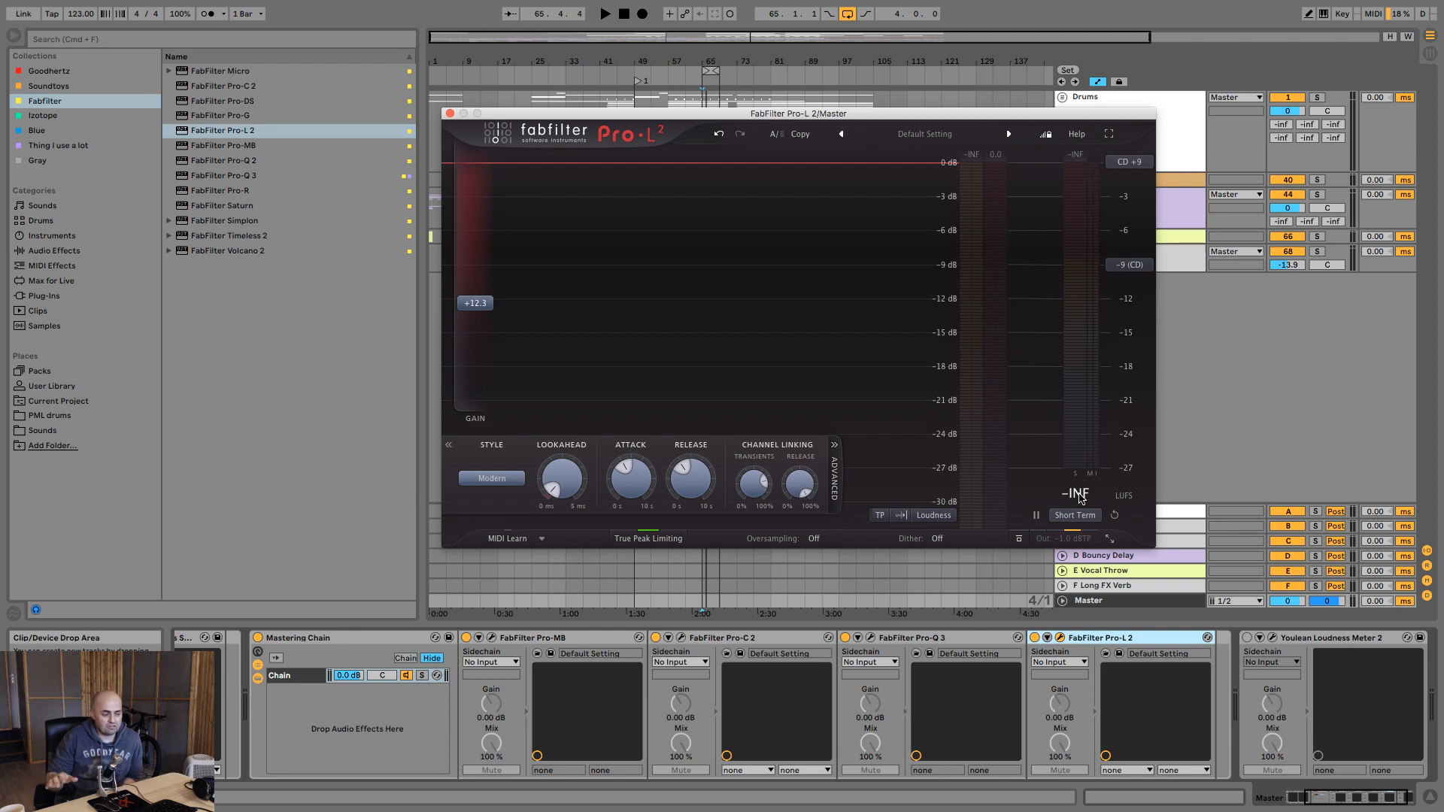
mouse_move(1082, 500)
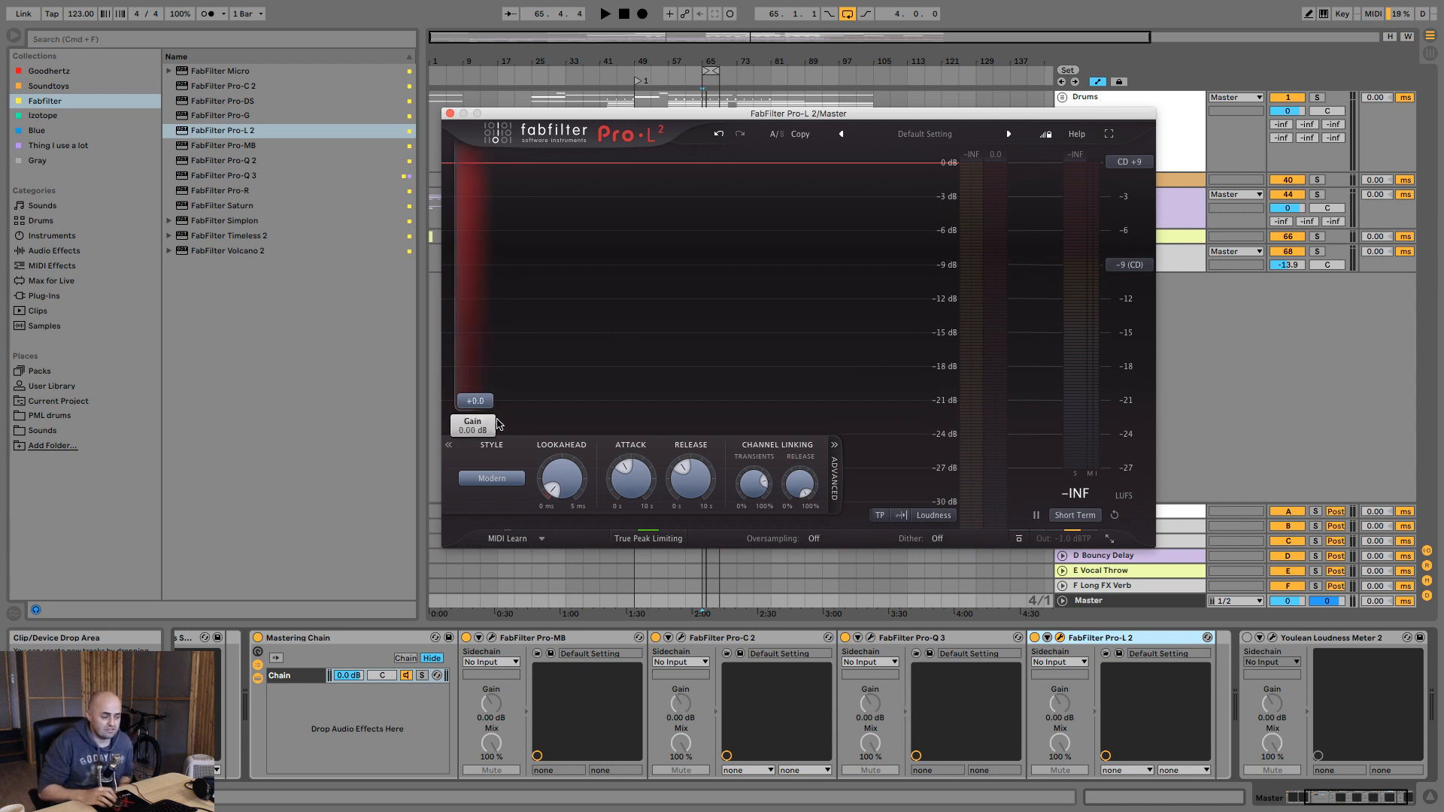
mouse_move(497, 442)
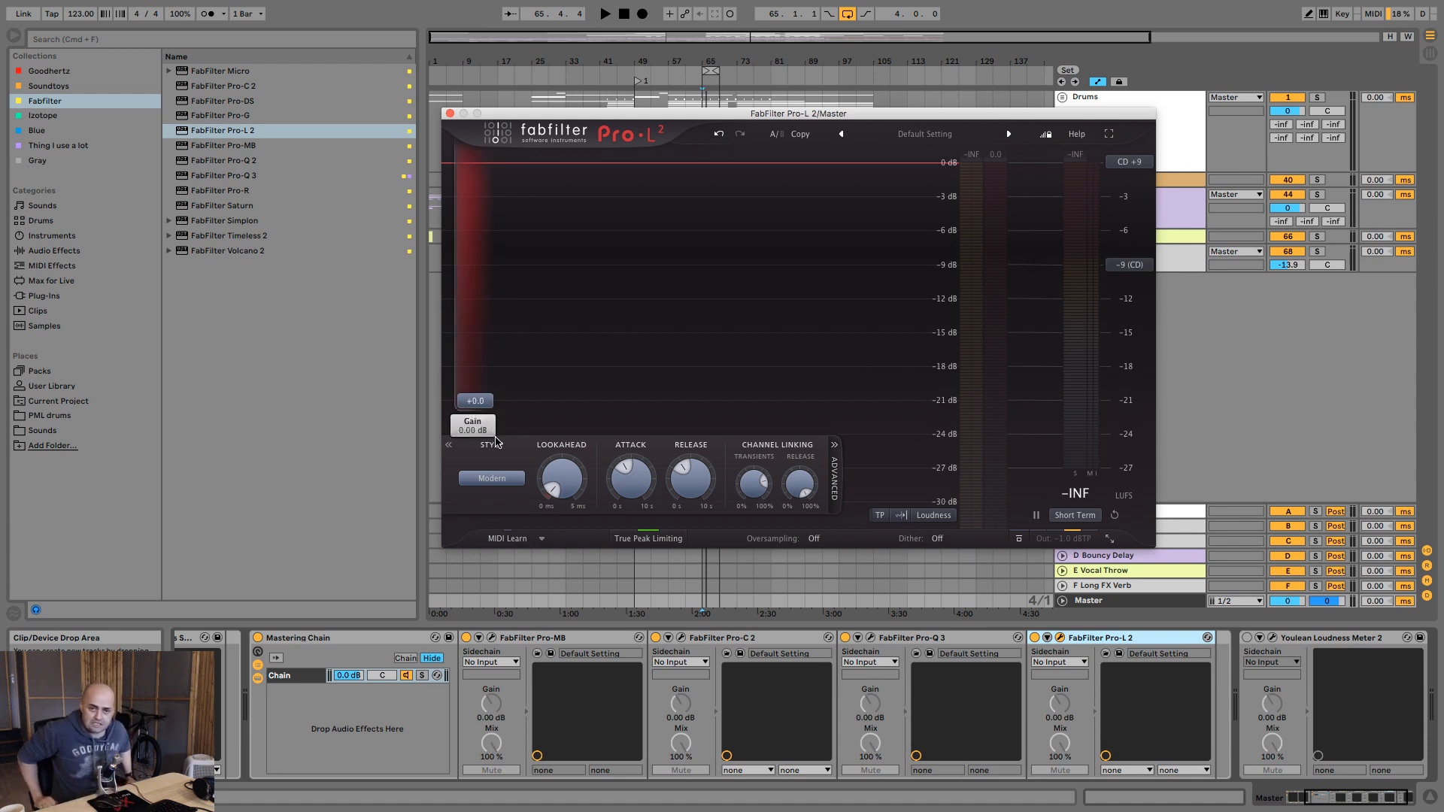
mouse_move(563, 483)
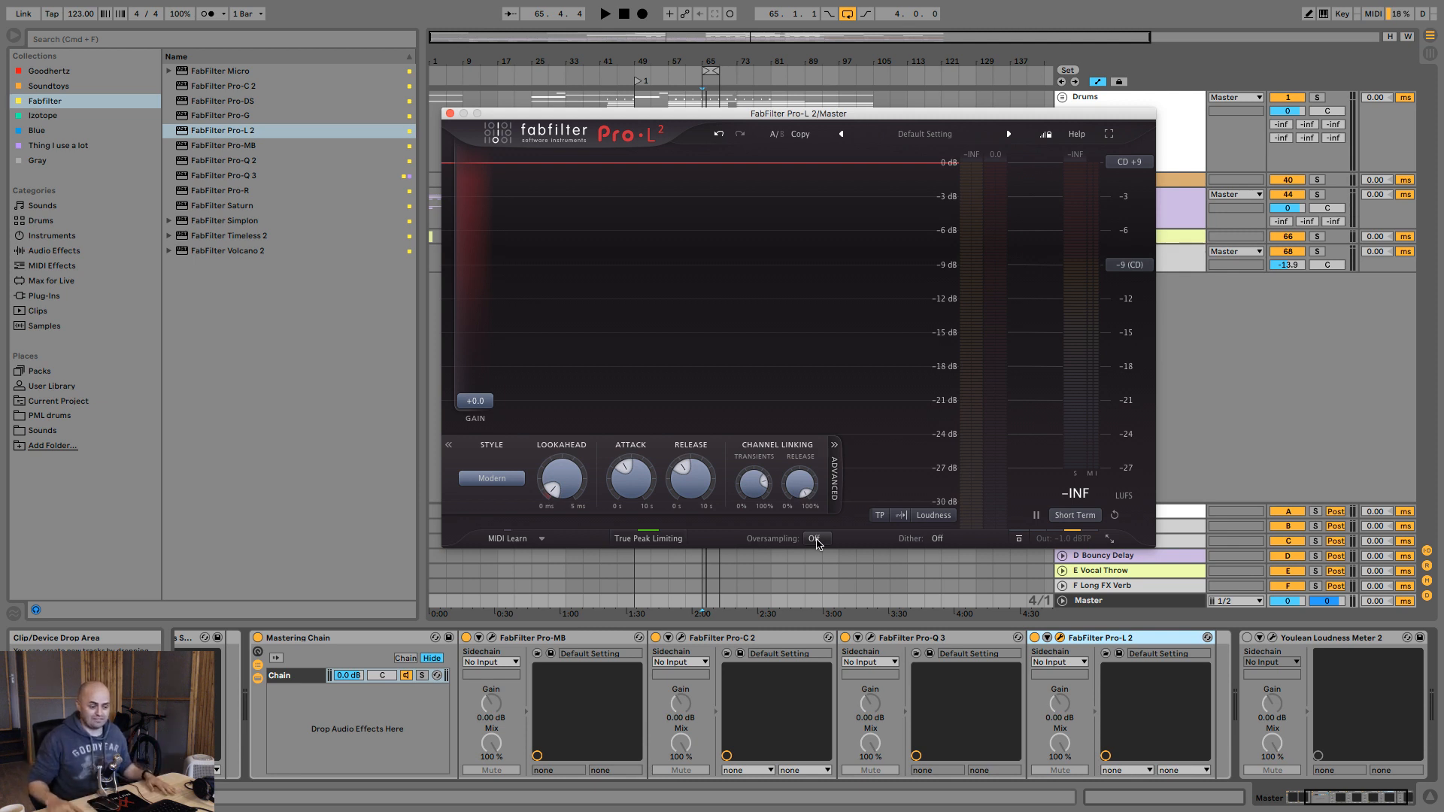
Step: Start playback and bring up Pro-L 2's Dither dropdown options
click(813, 538)
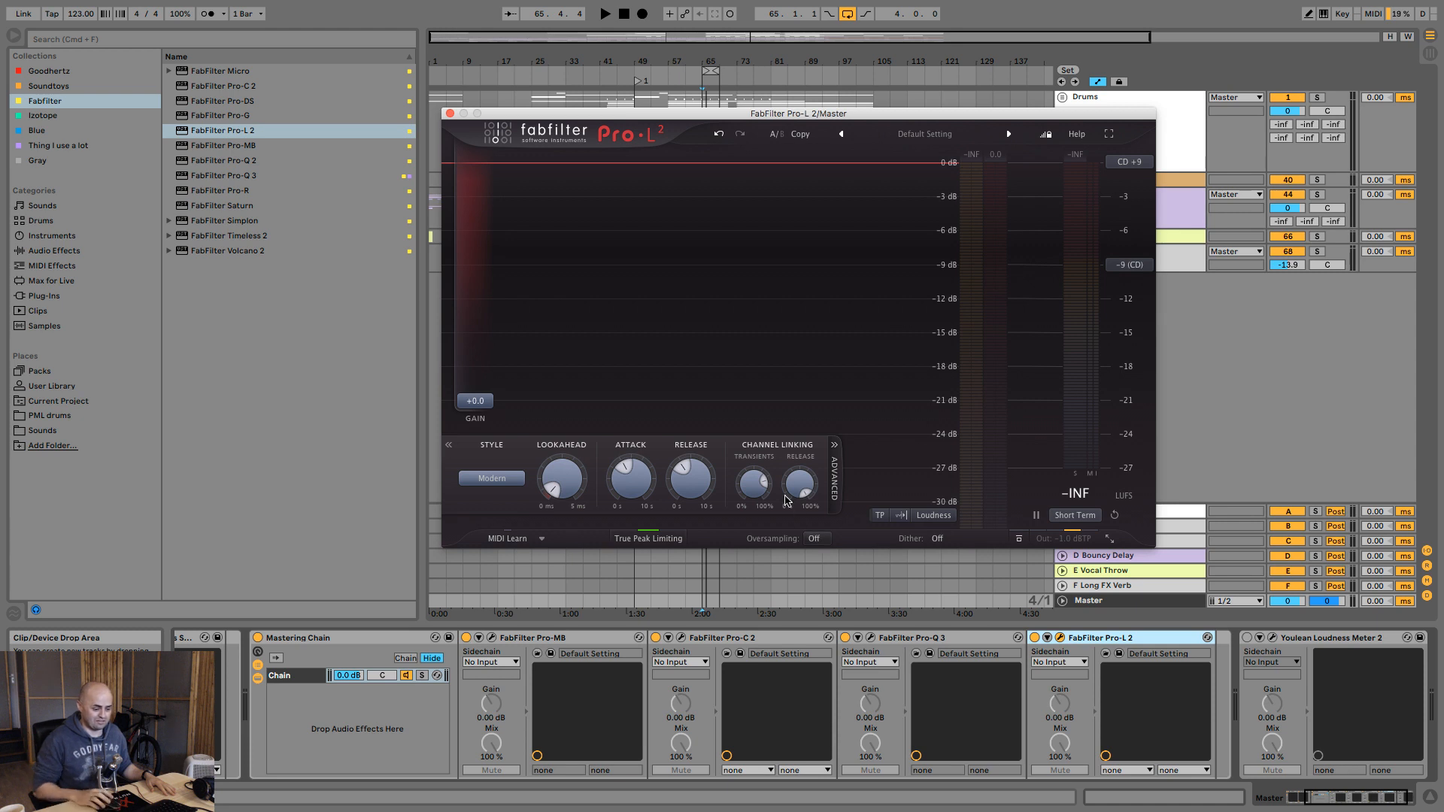
click(937, 538)
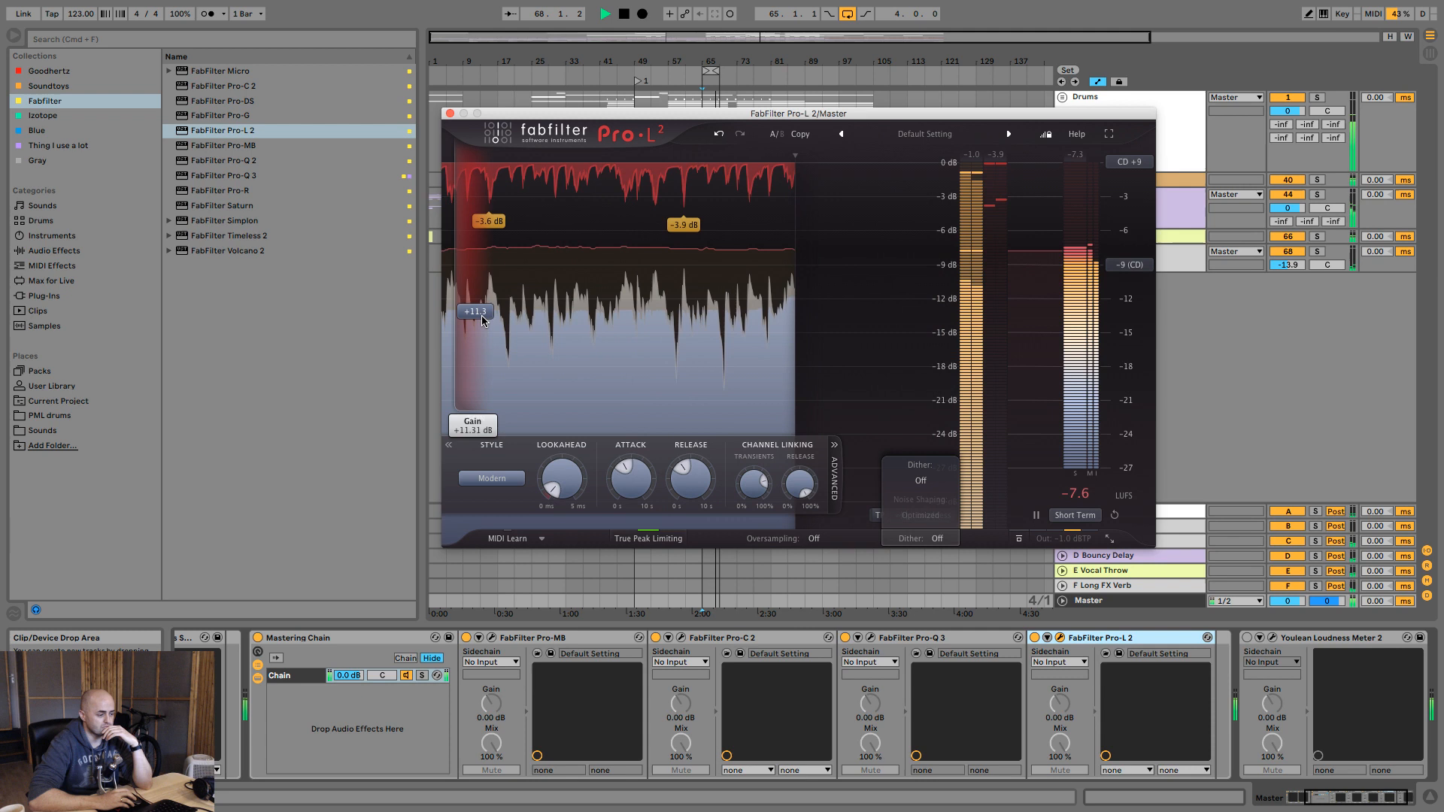
Step: Push Pro-L 2's gain to +30 dB, then bring it back to +12.1 dB
drag(476, 311, 476, 161)
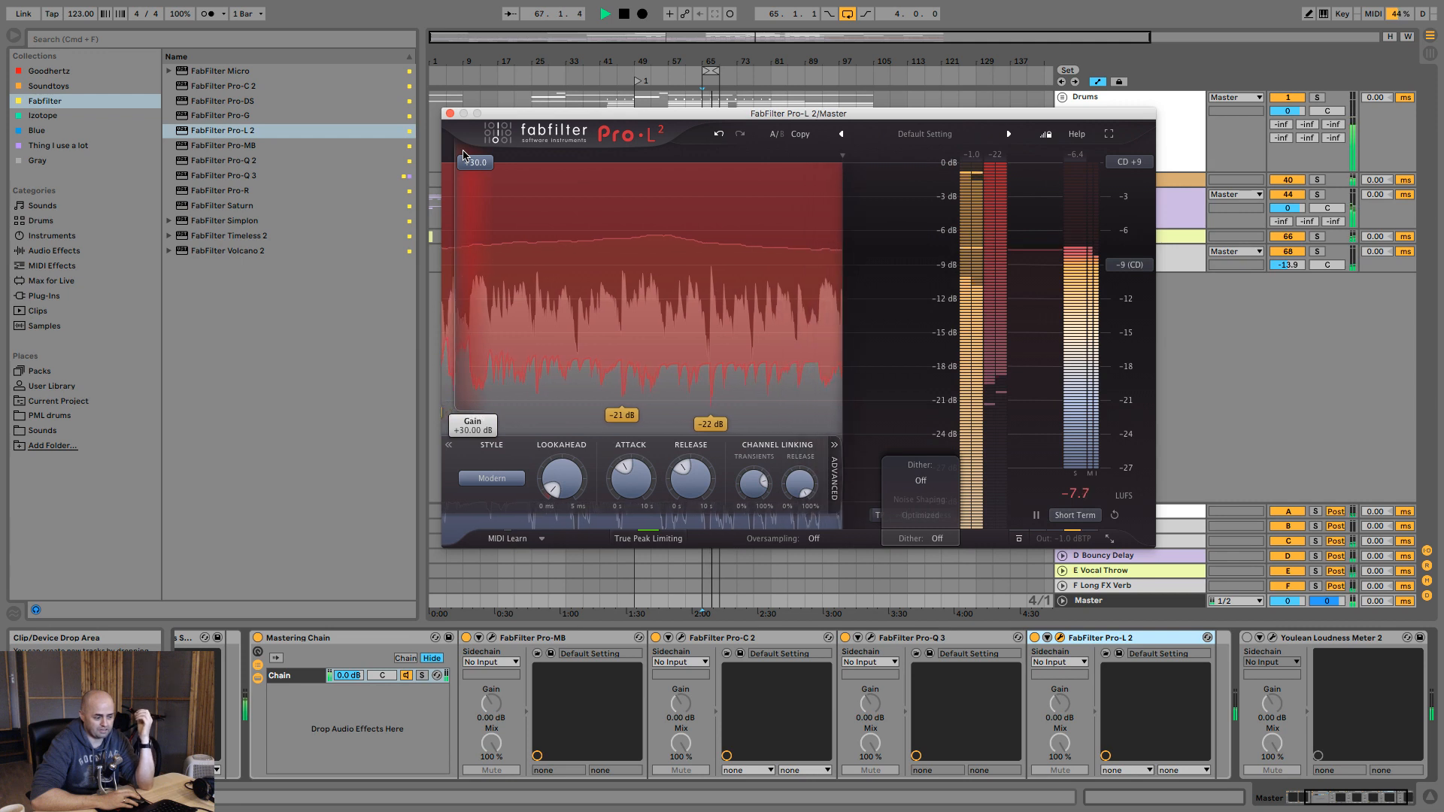
drag(475, 161, 474, 308)
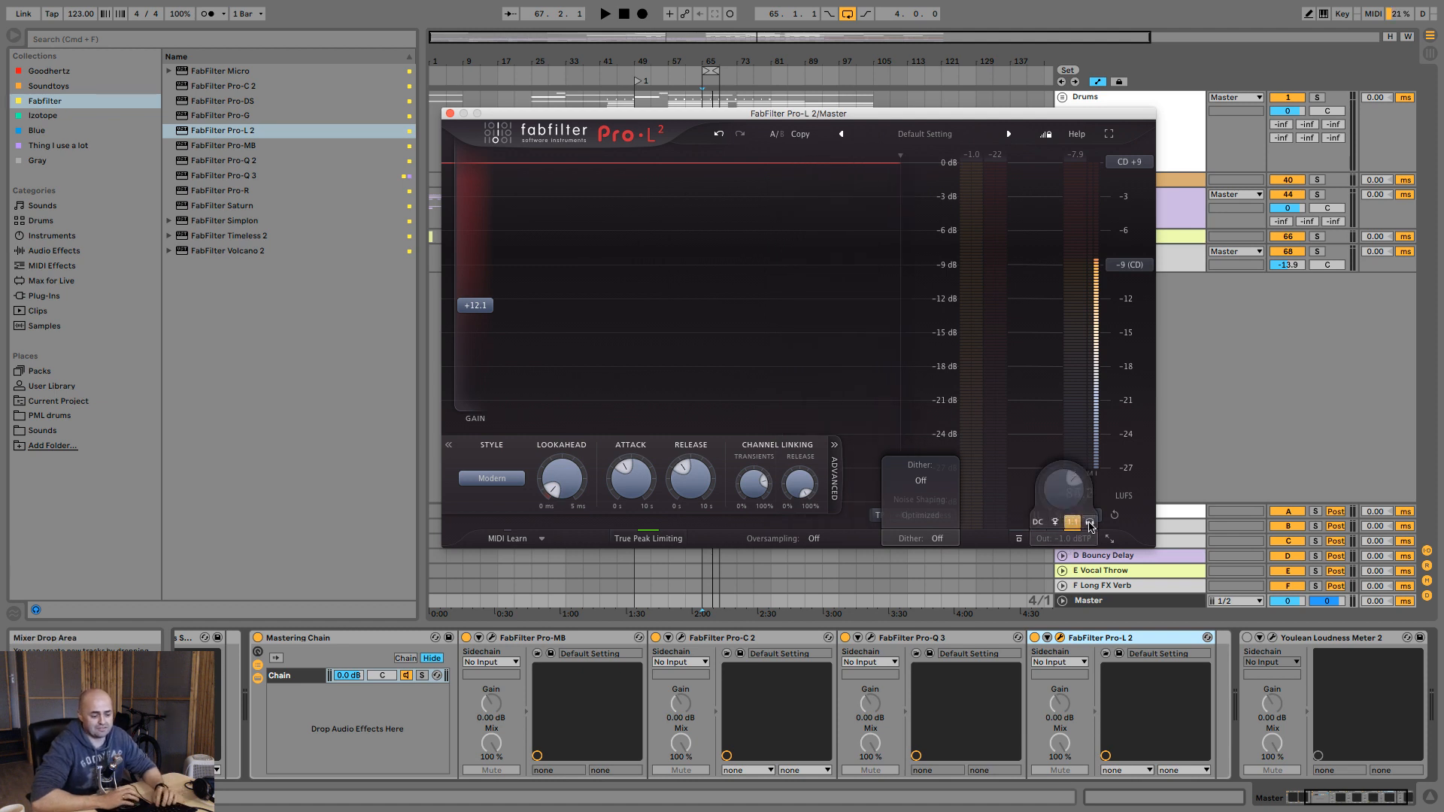
Step: Enable Audition Limiting with the headphones button beside the 1:1 unity gain button
click(604, 13)
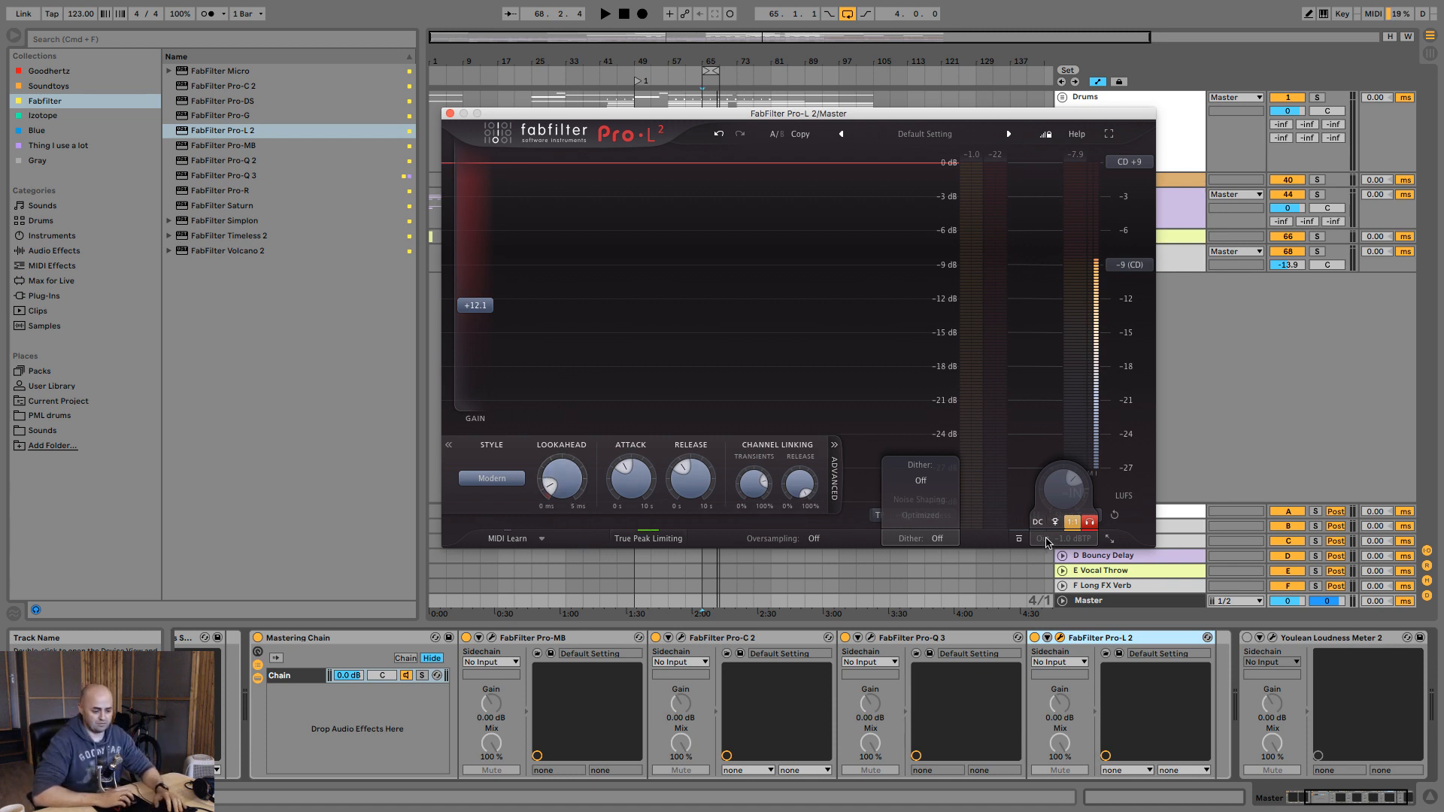
Step: Play the mix on Modern style, dither off, sweeping attack between 0 and about 213 ms
click(603, 12)
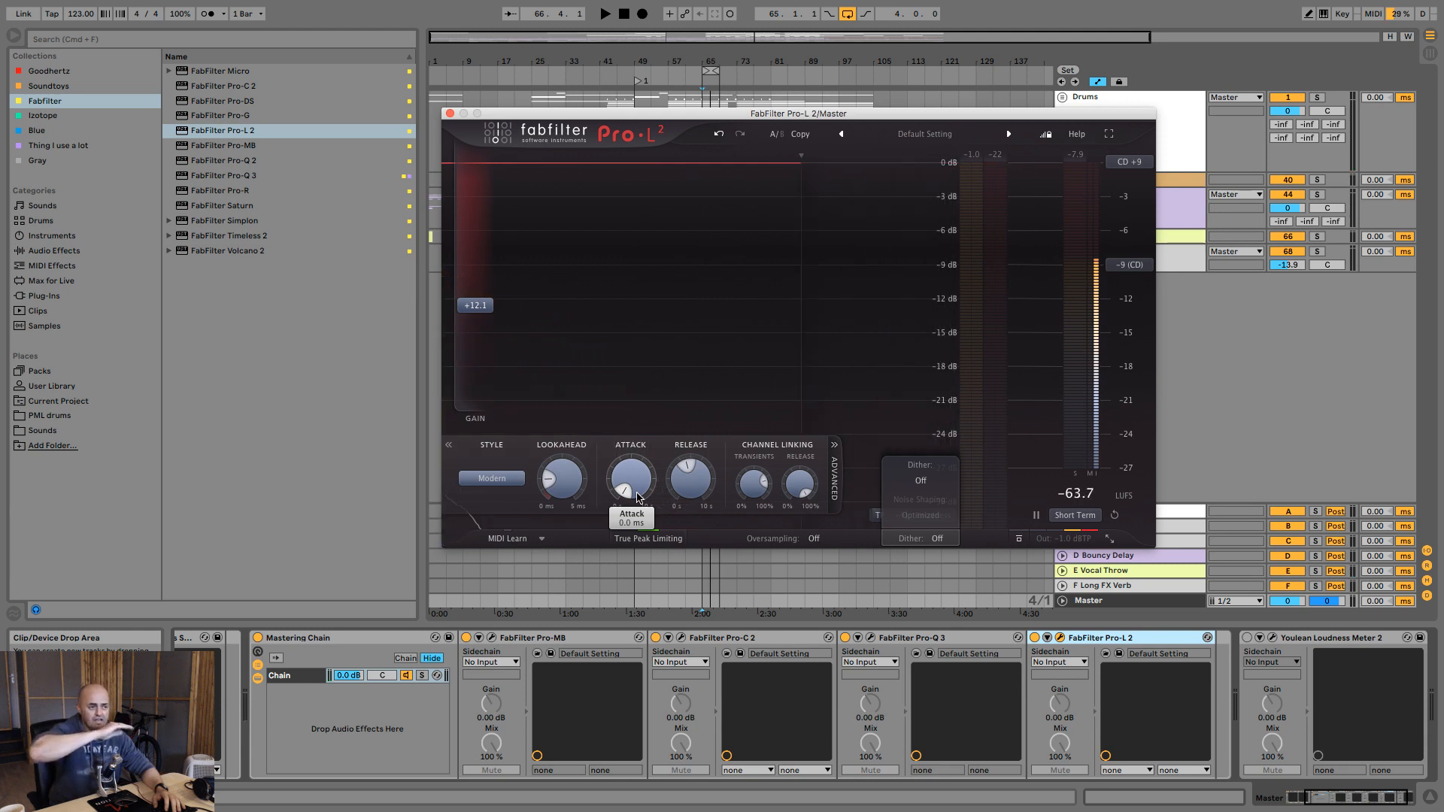
click(604, 12)
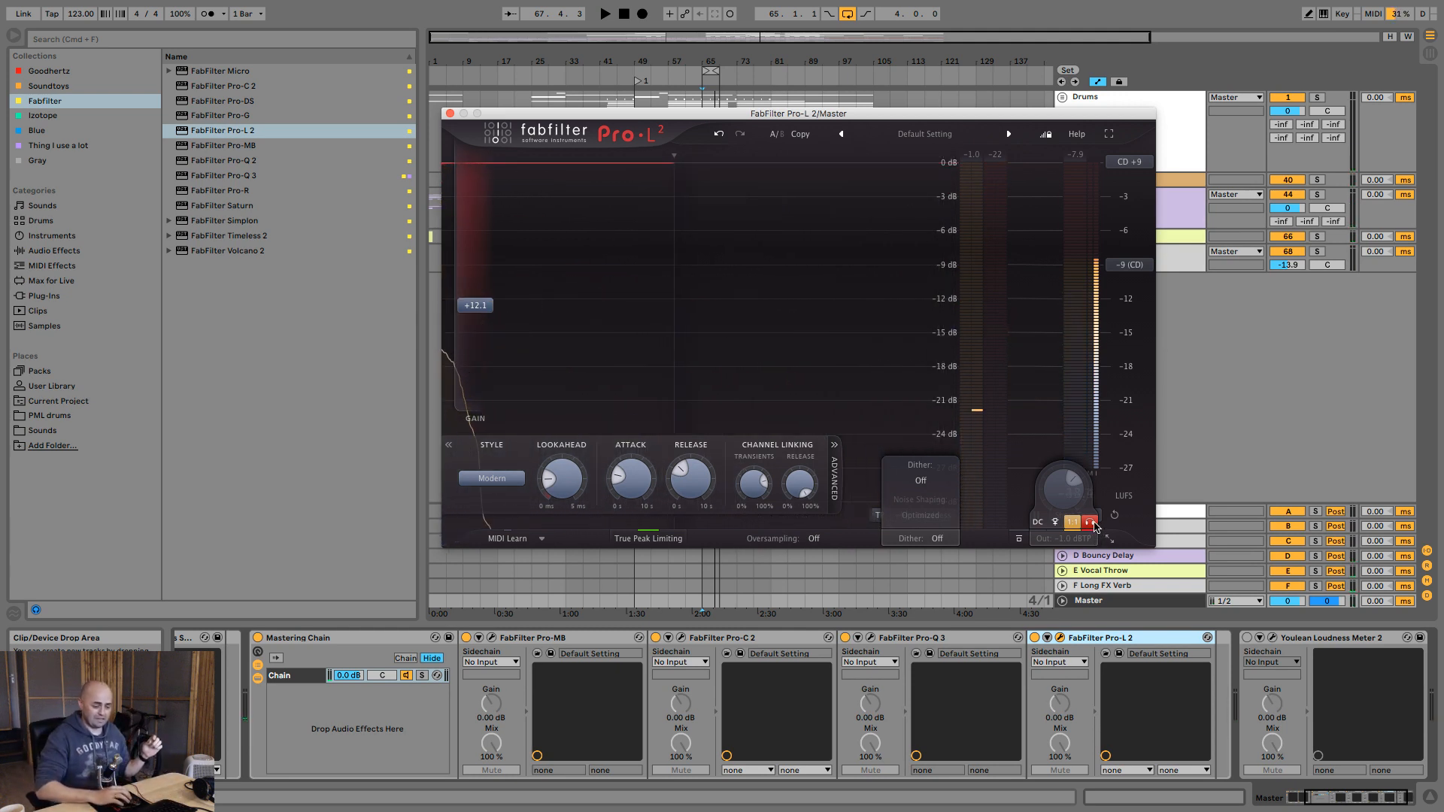
click(1090, 522)
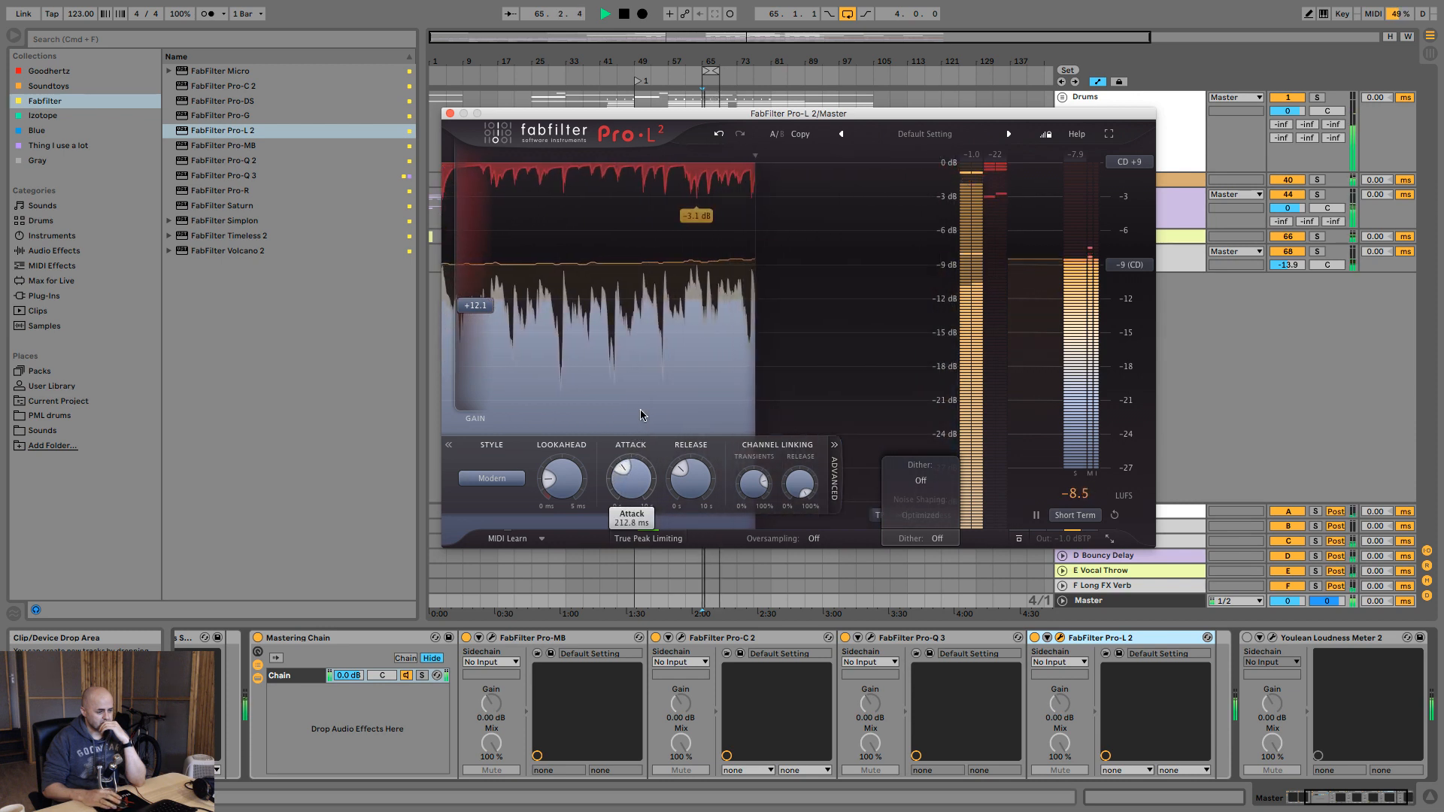
click(491, 477)
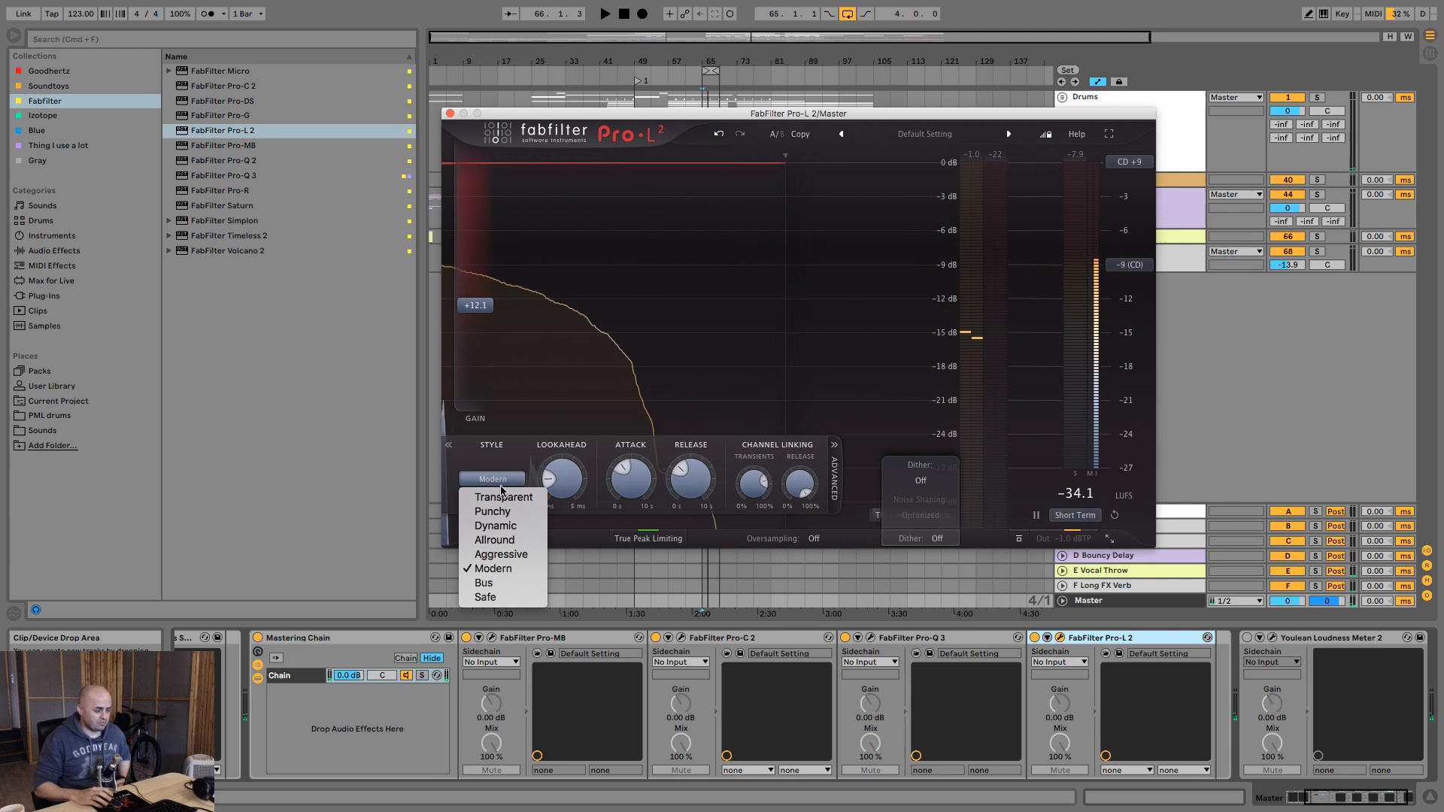
mouse_move(504, 497)
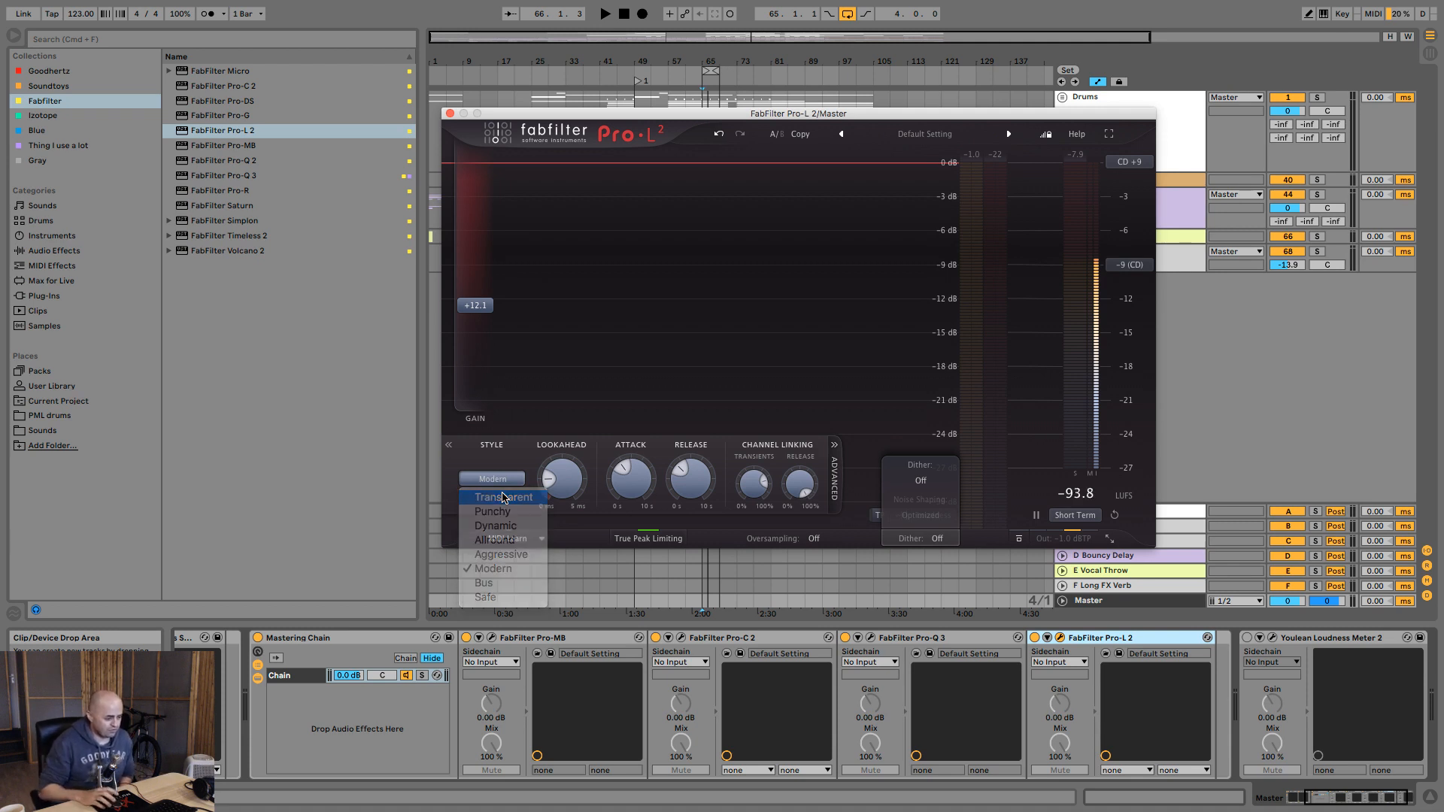
Step: Audition the Transparent, Punchy, Dynamic and Allround limiter styles on the playing mix
click(502, 496)
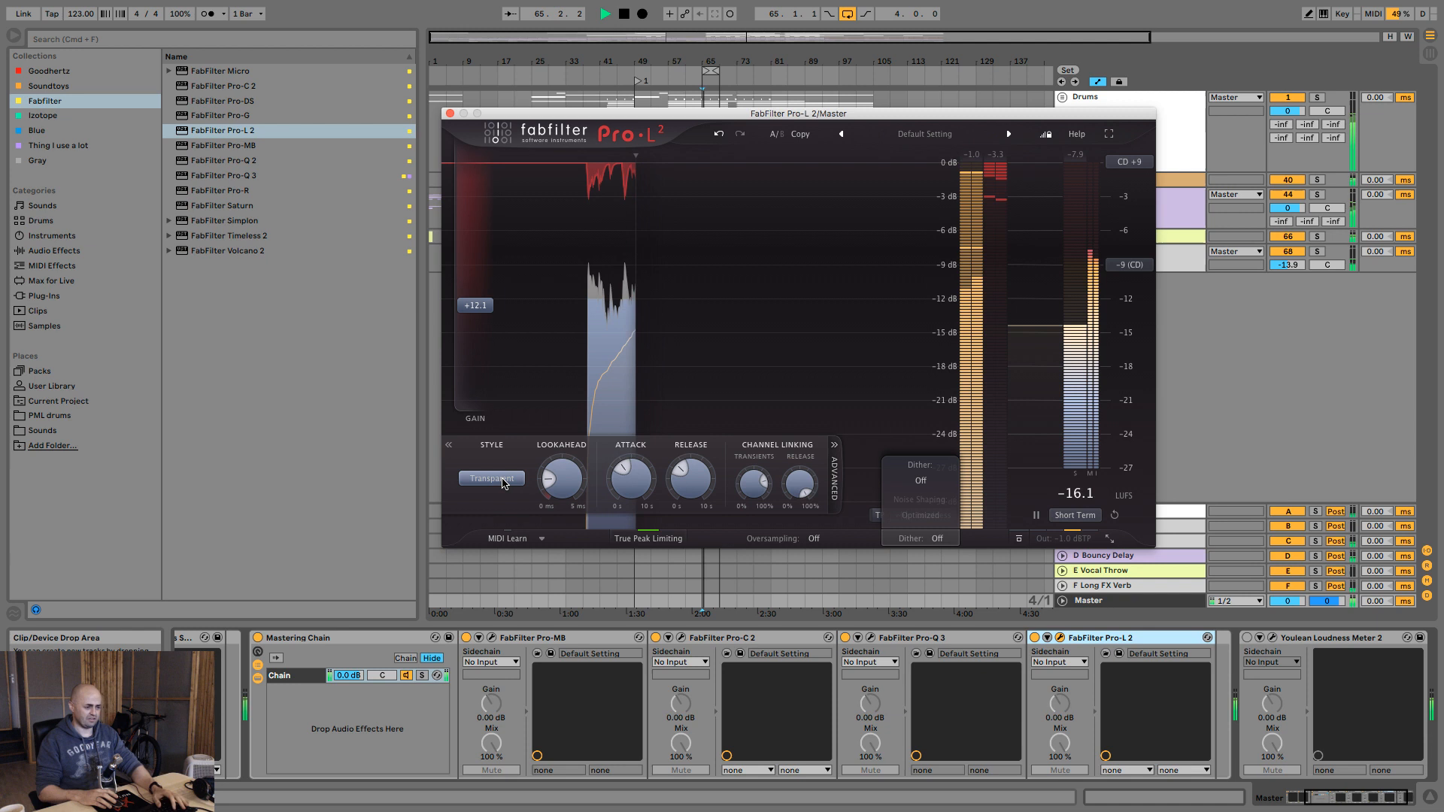
click(491, 478)
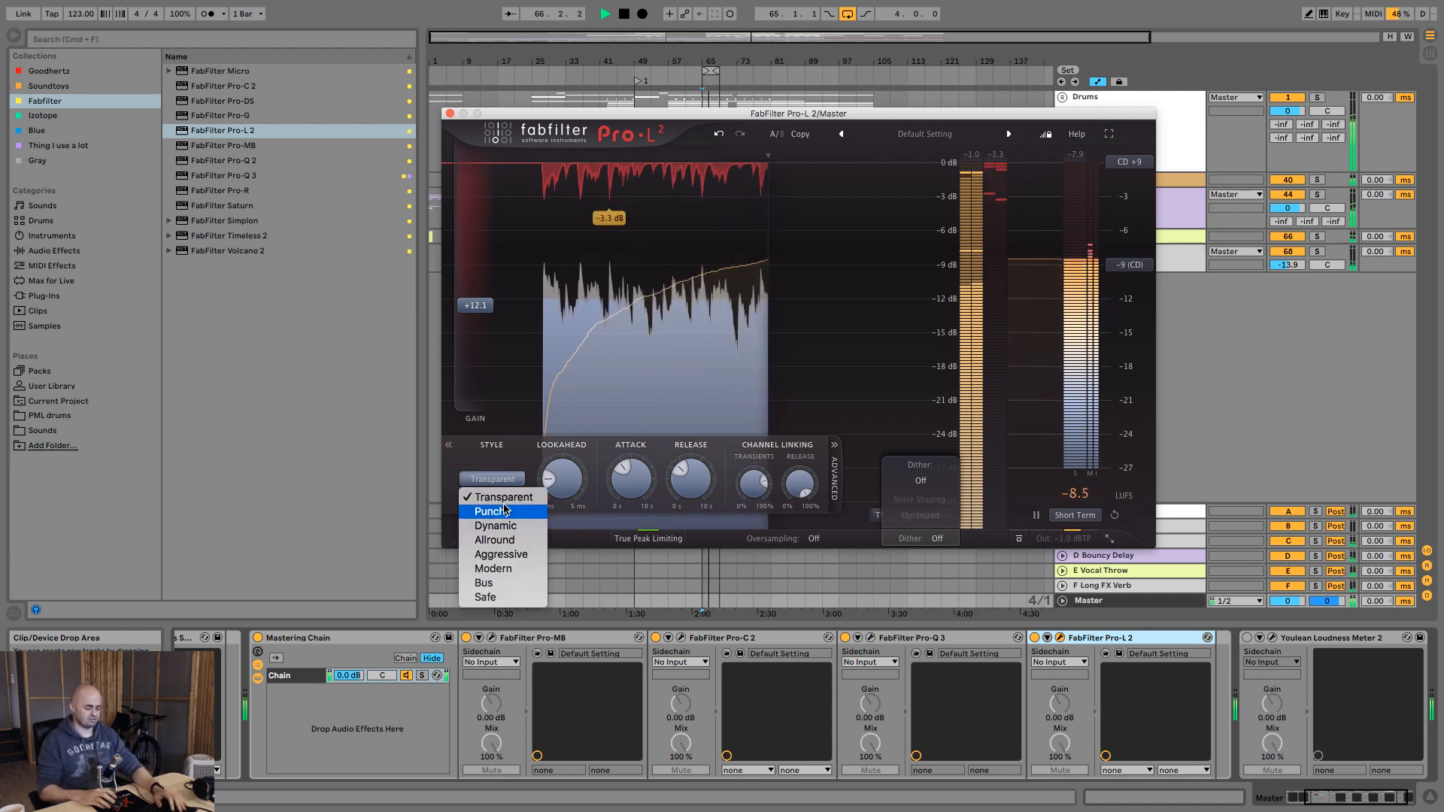
click(495, 511)
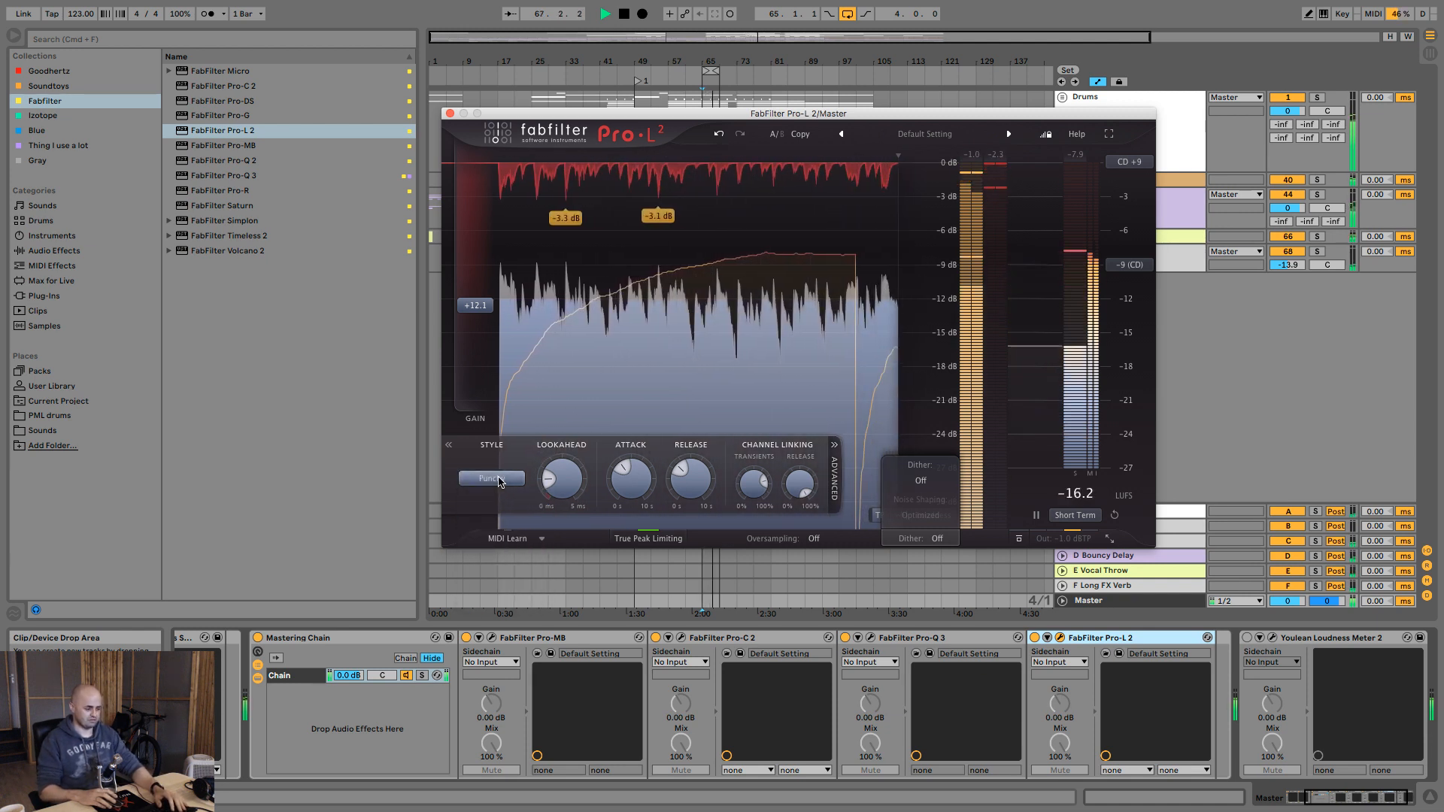
click(491, 478)
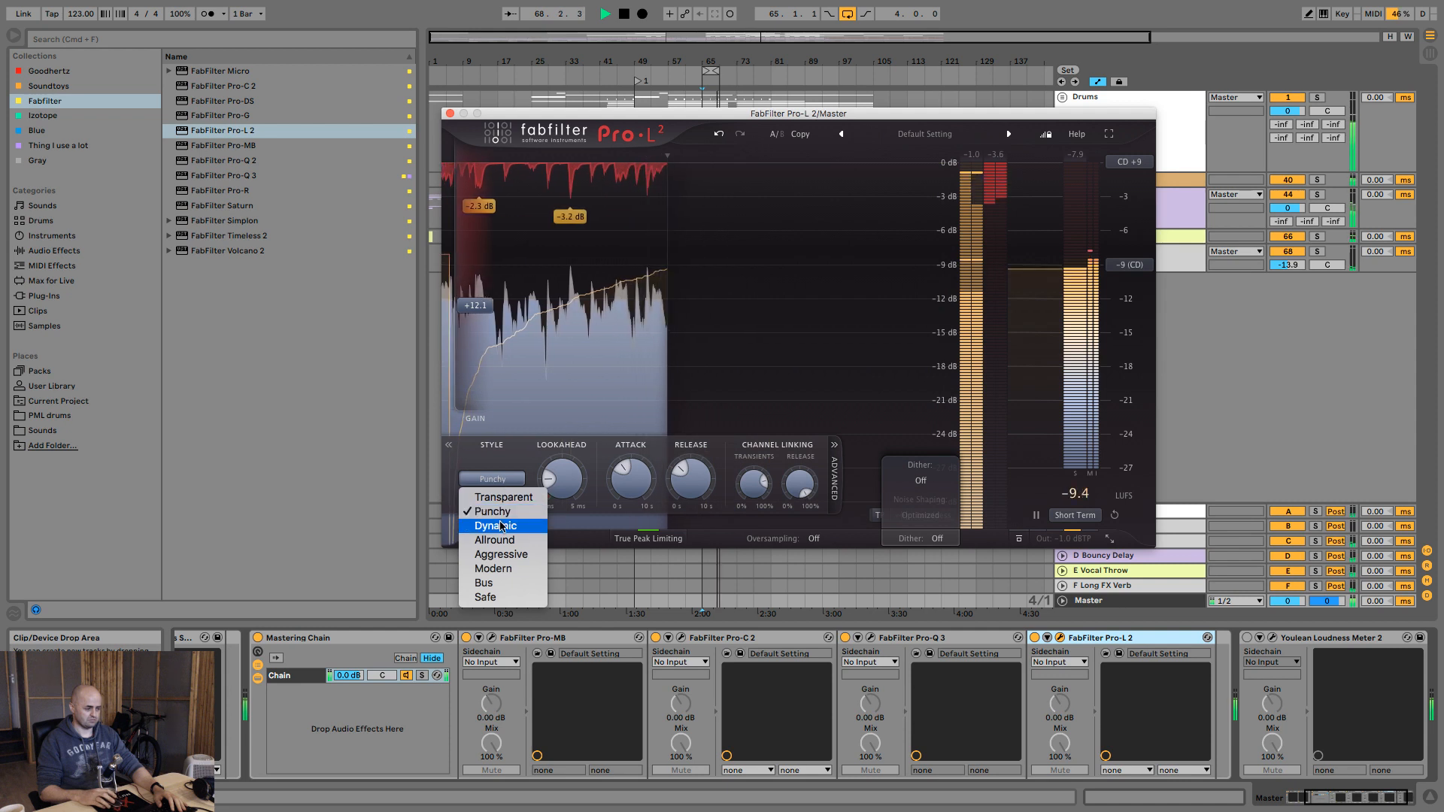
click(495, 524)
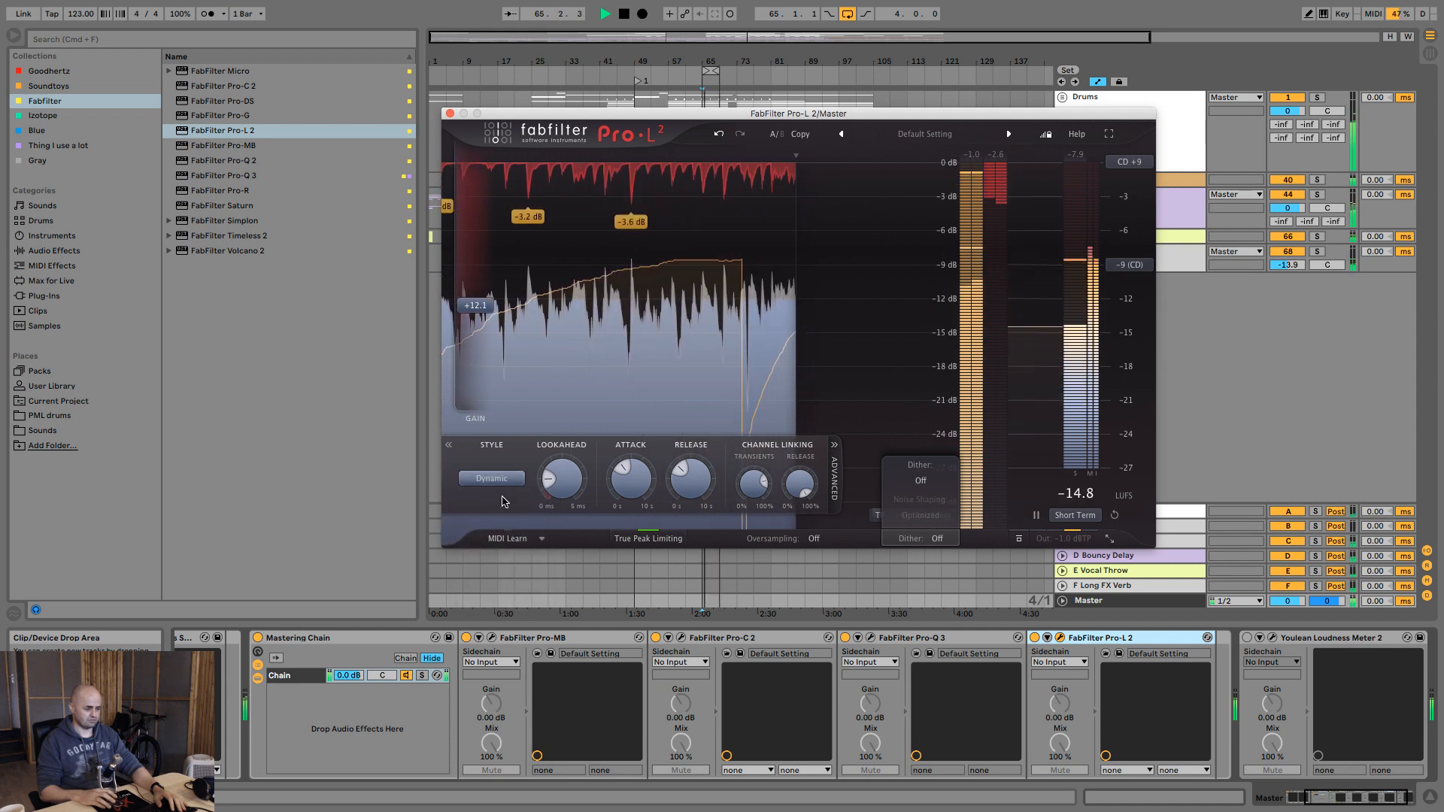
click(489, 478)
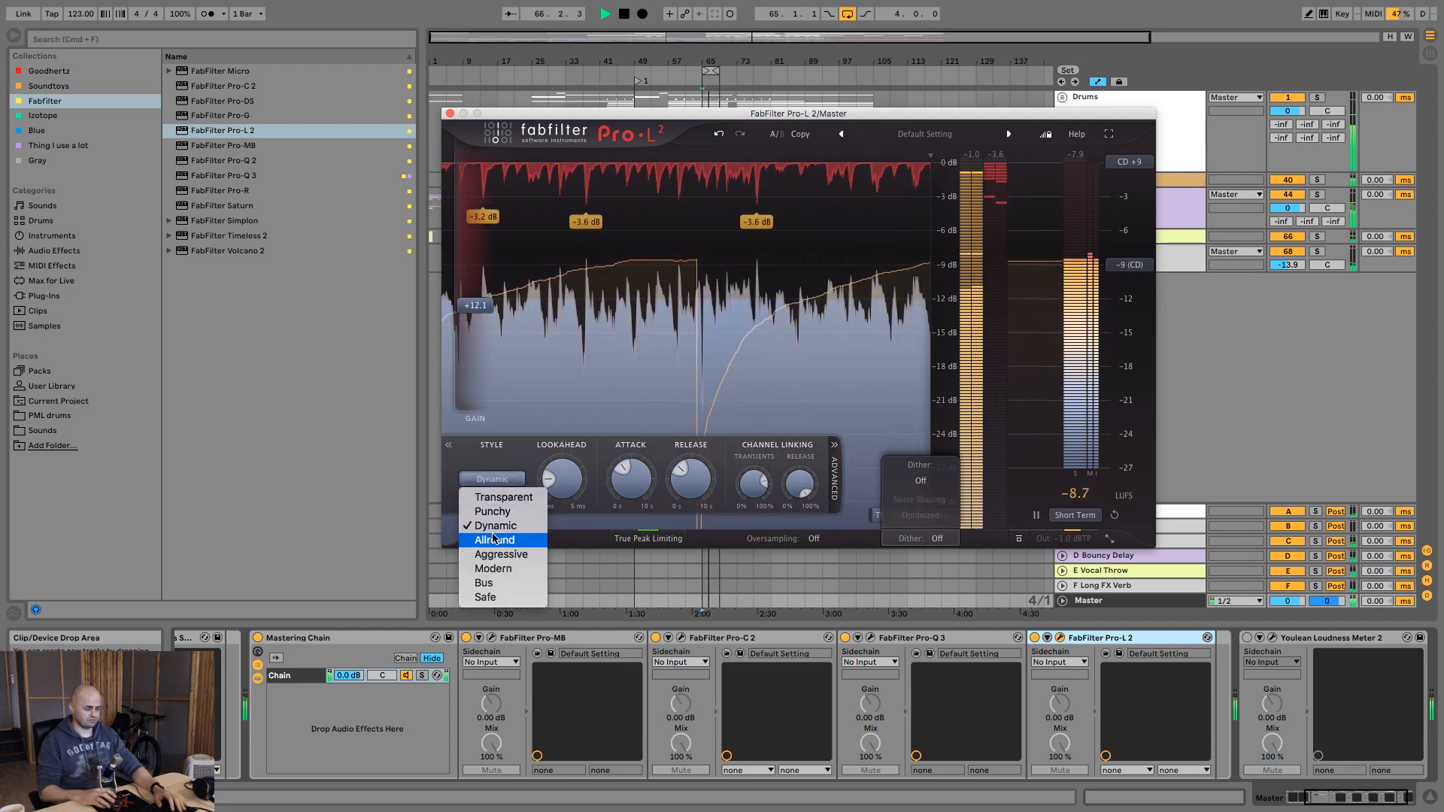
click(494, 540)
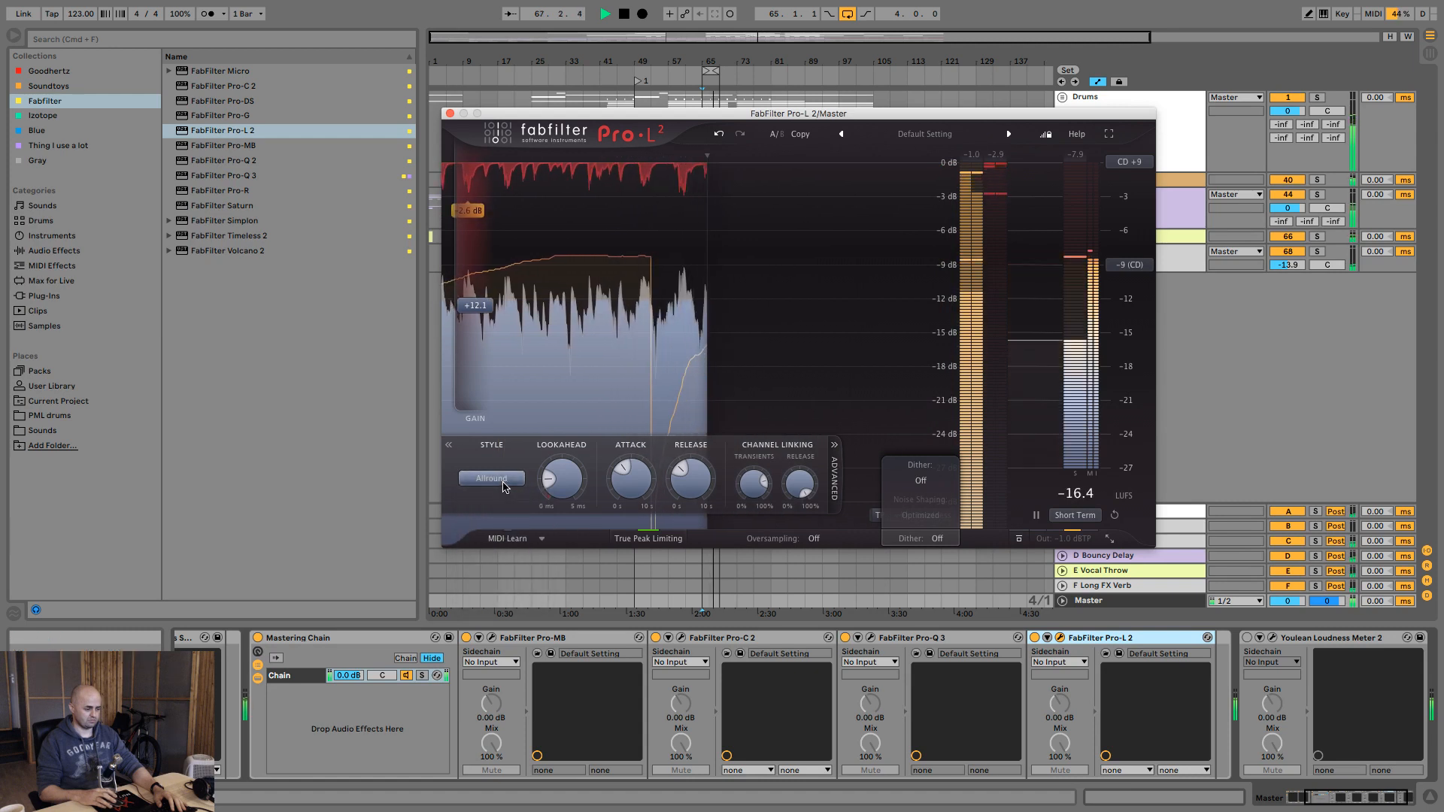
Step: Try the Aggressive, Modern and Bus styles, then return to Punchy
click(492, 478)
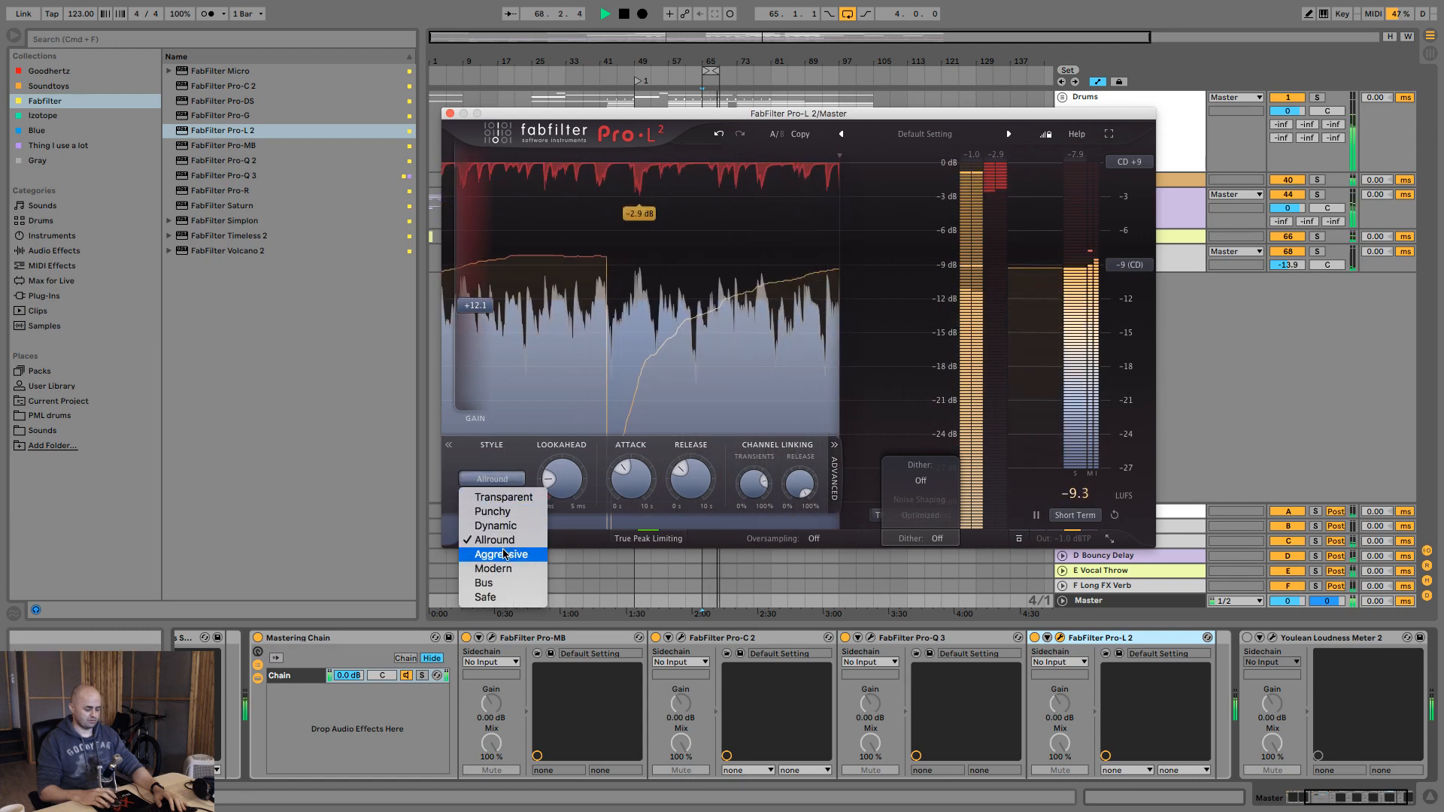
click(500, 553)
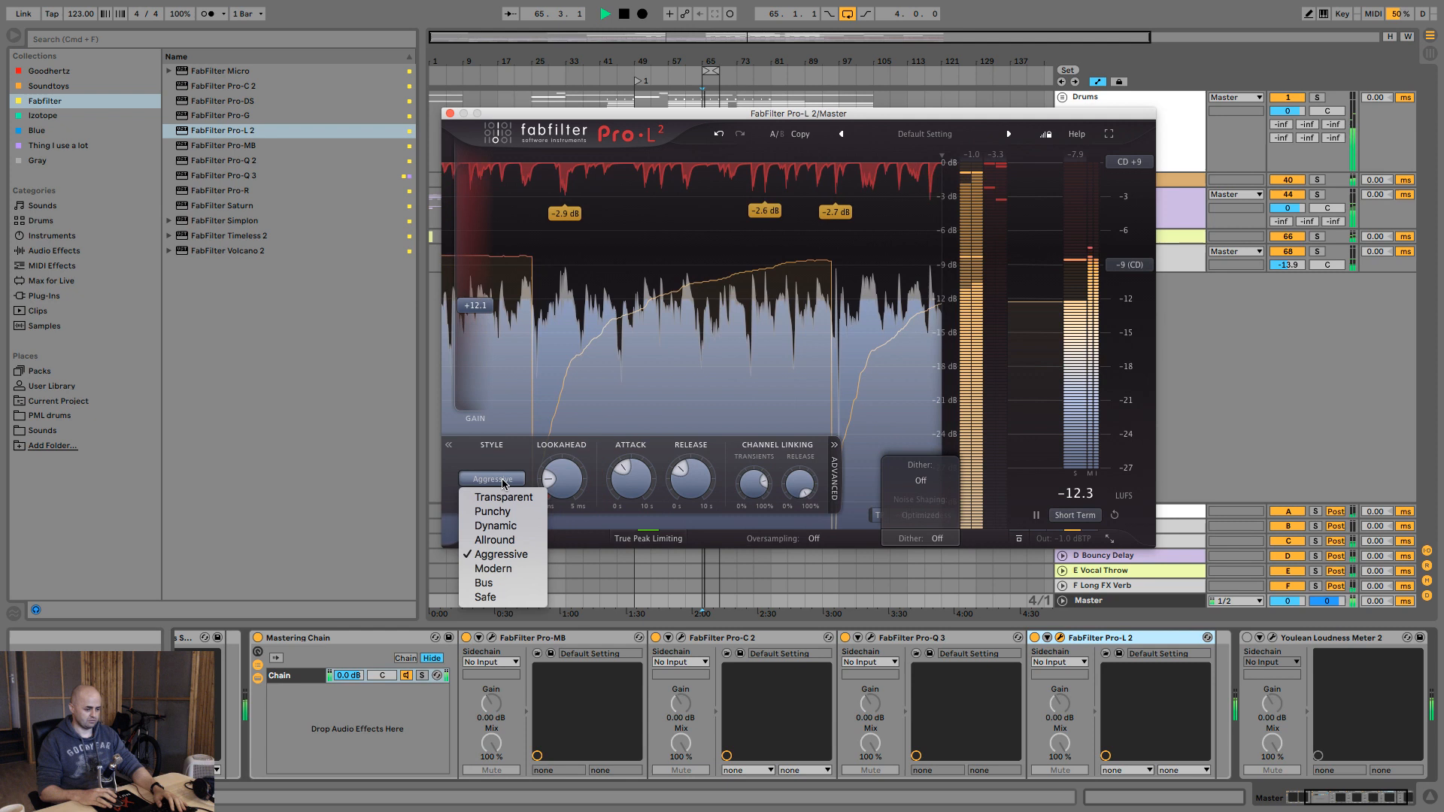
mouse_move(491, 568)
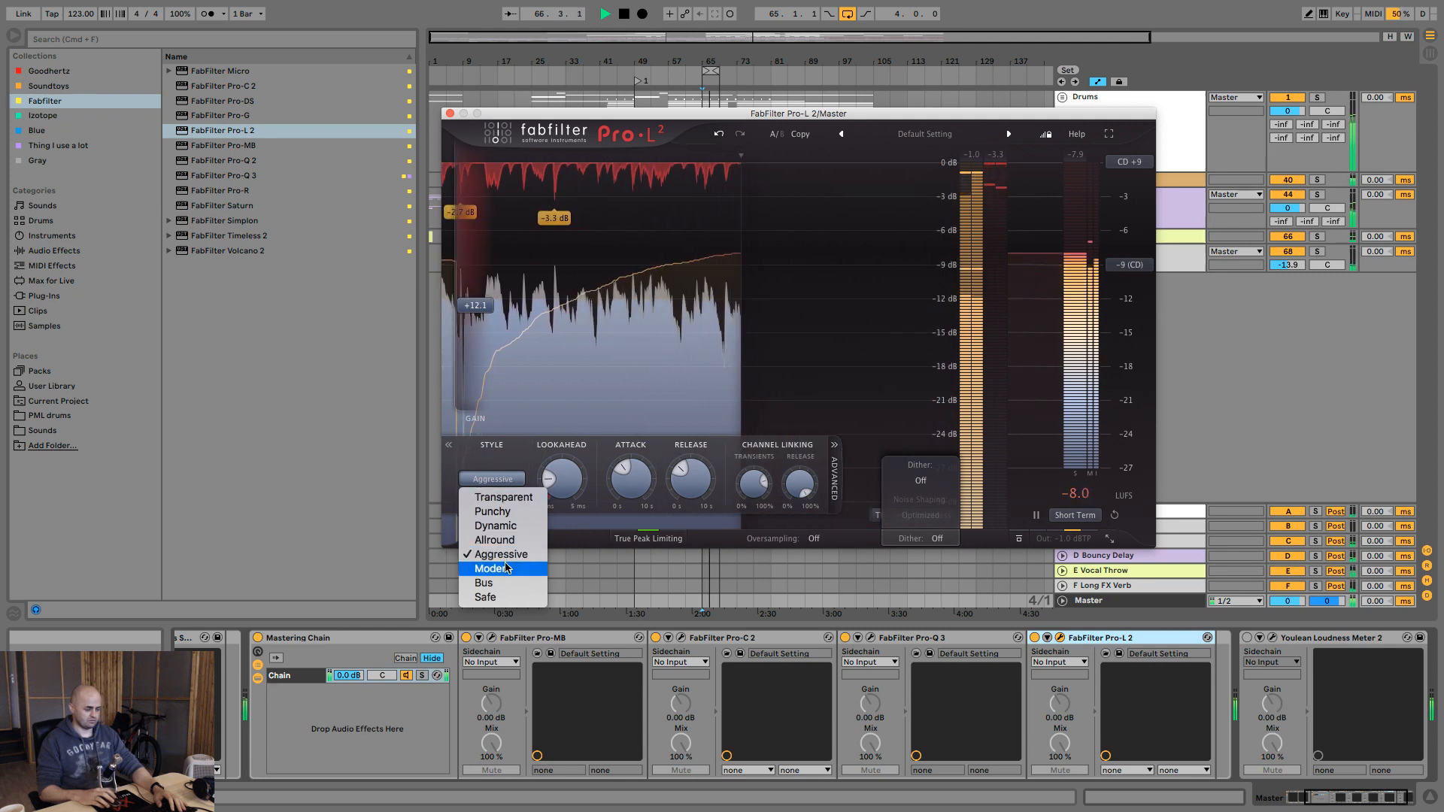
click(489, 568)
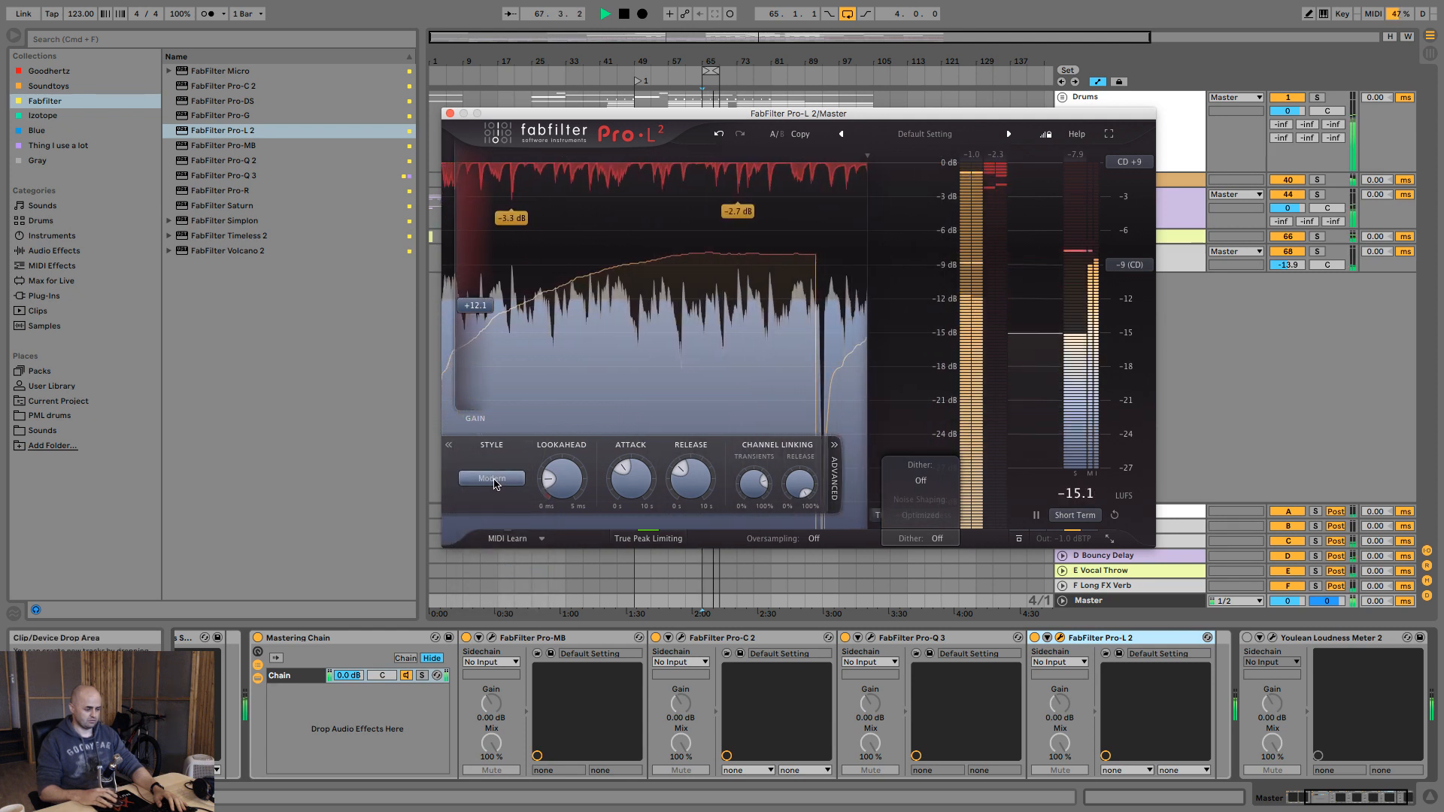
click(491, 478)
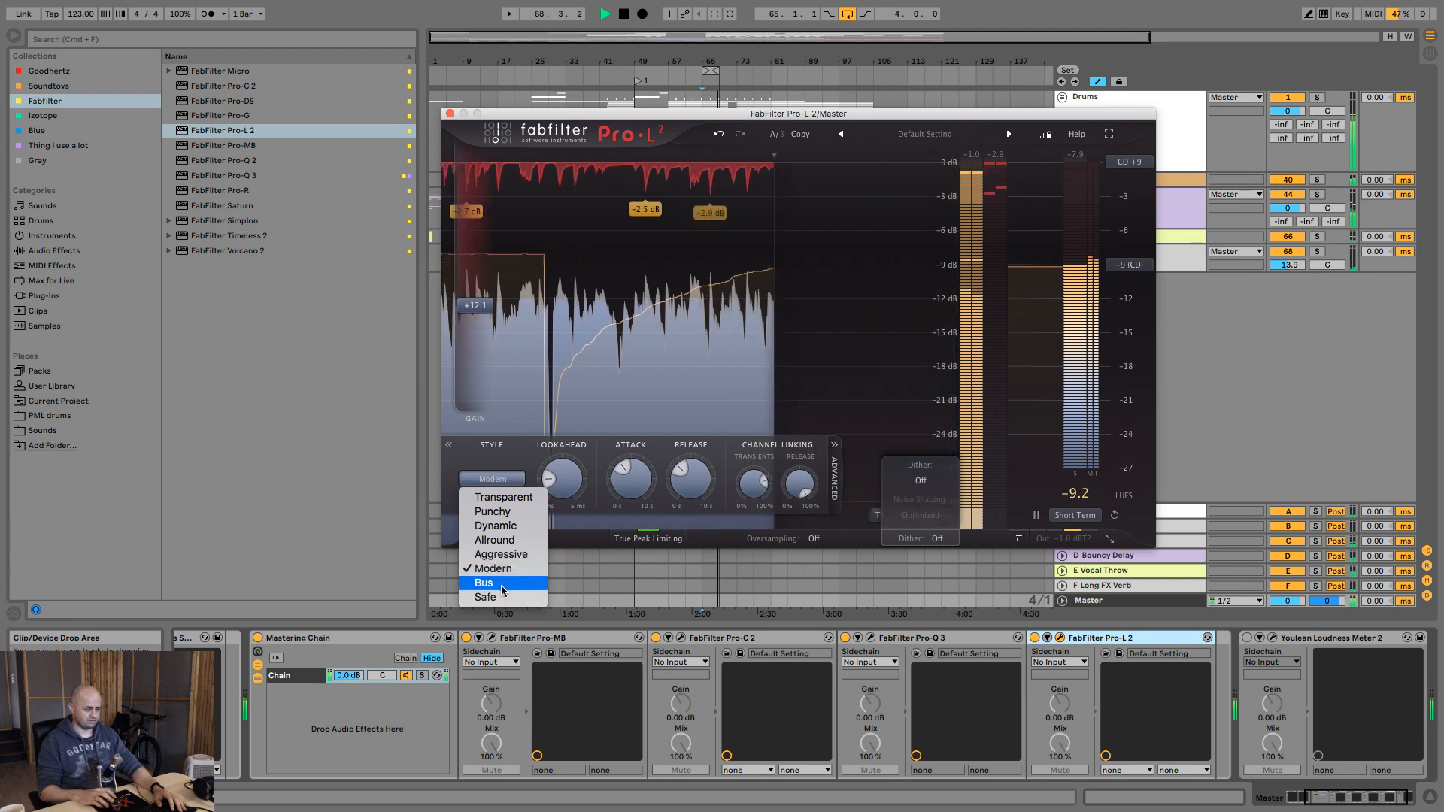
click(484, 596)
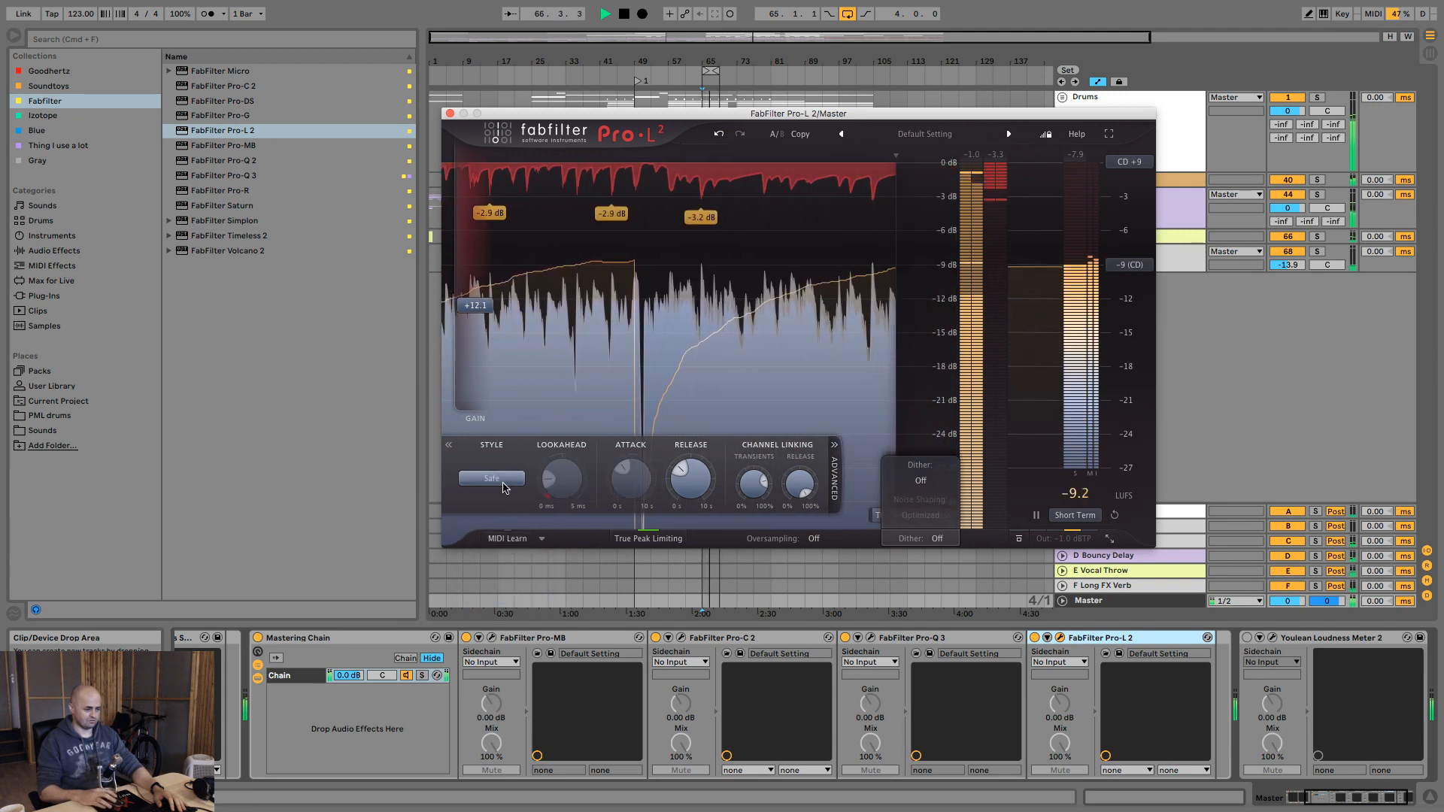
click(492, 479)
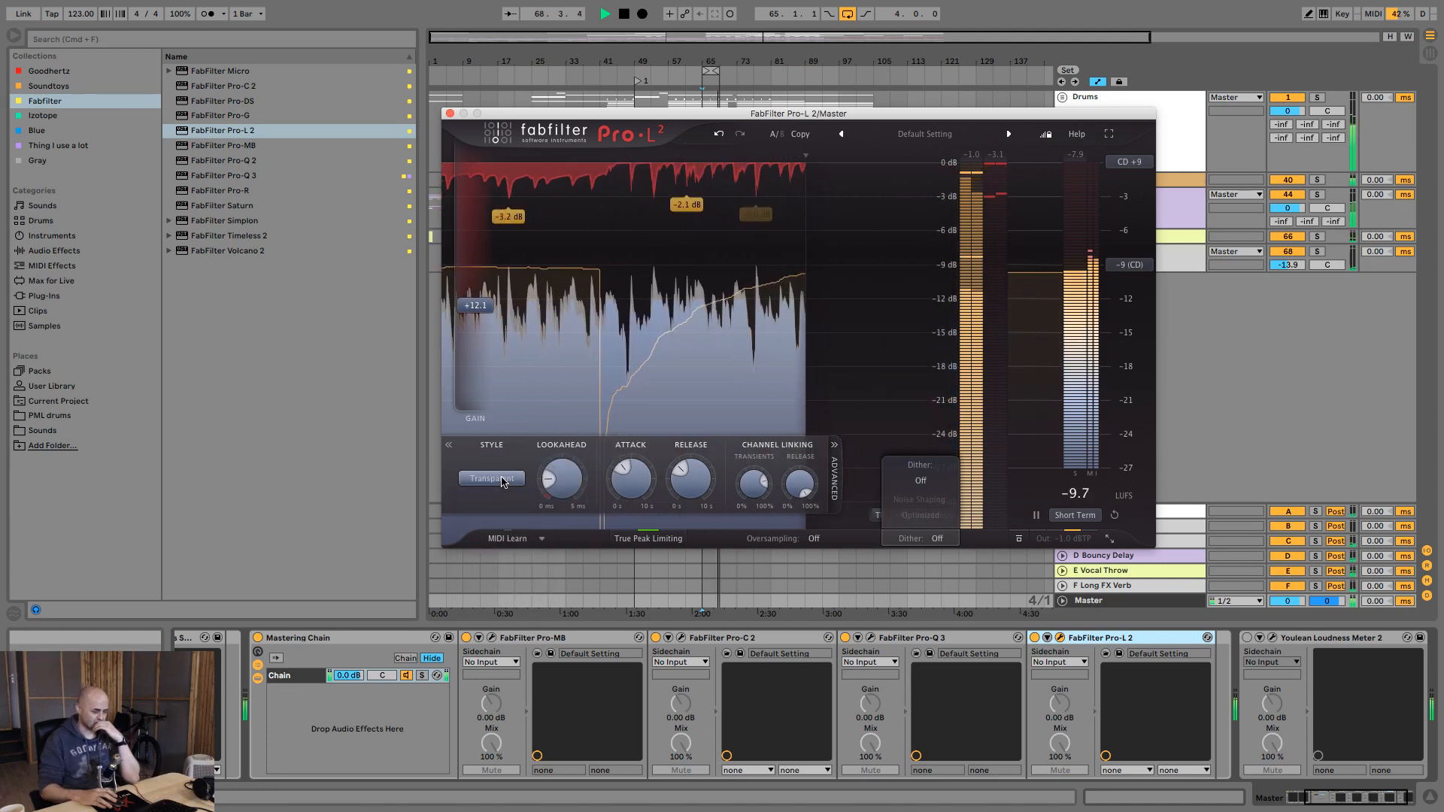
click(491, 479)
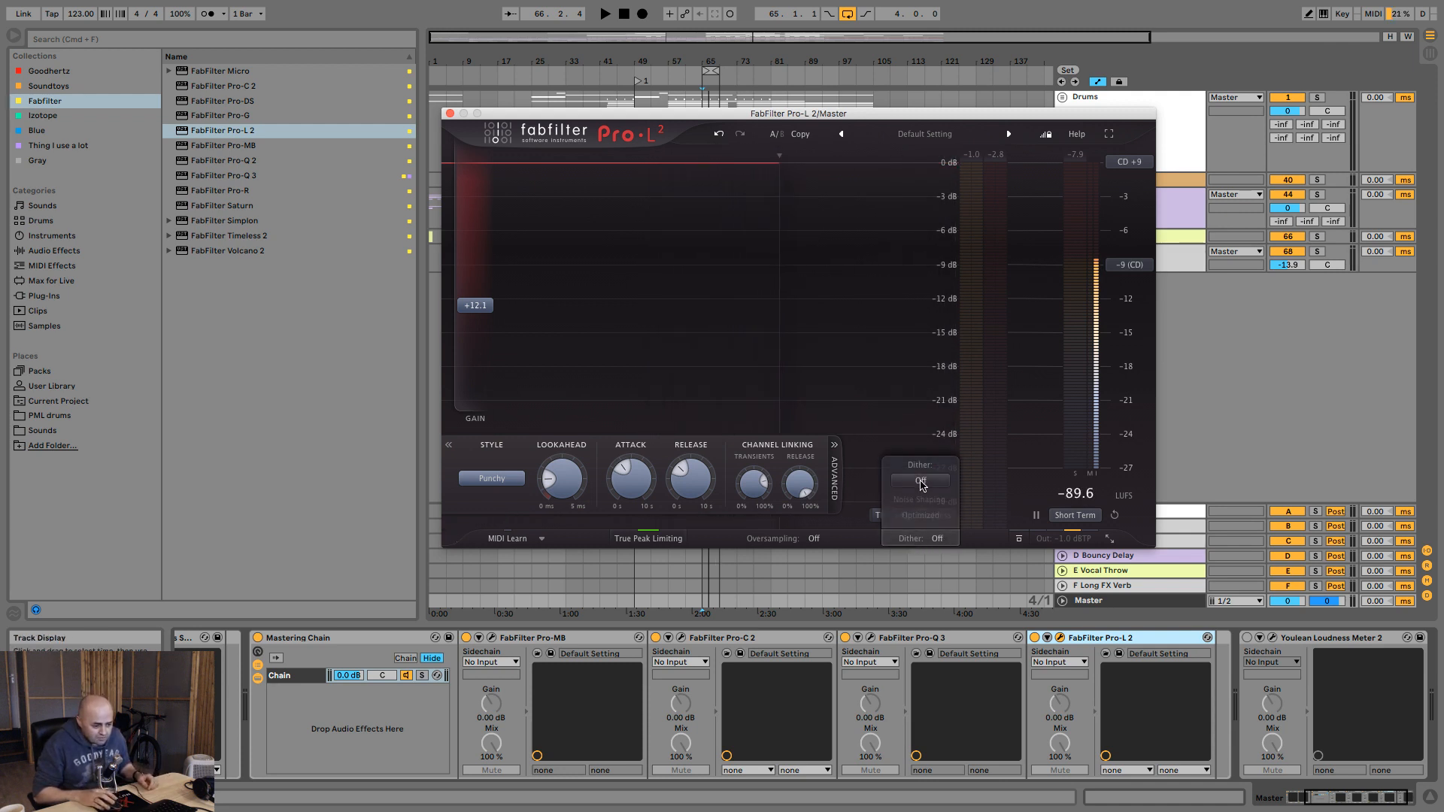
Step: Set Pro-L 2's dither to 16 Bits with Optimized noise shaping
click(919, 481)
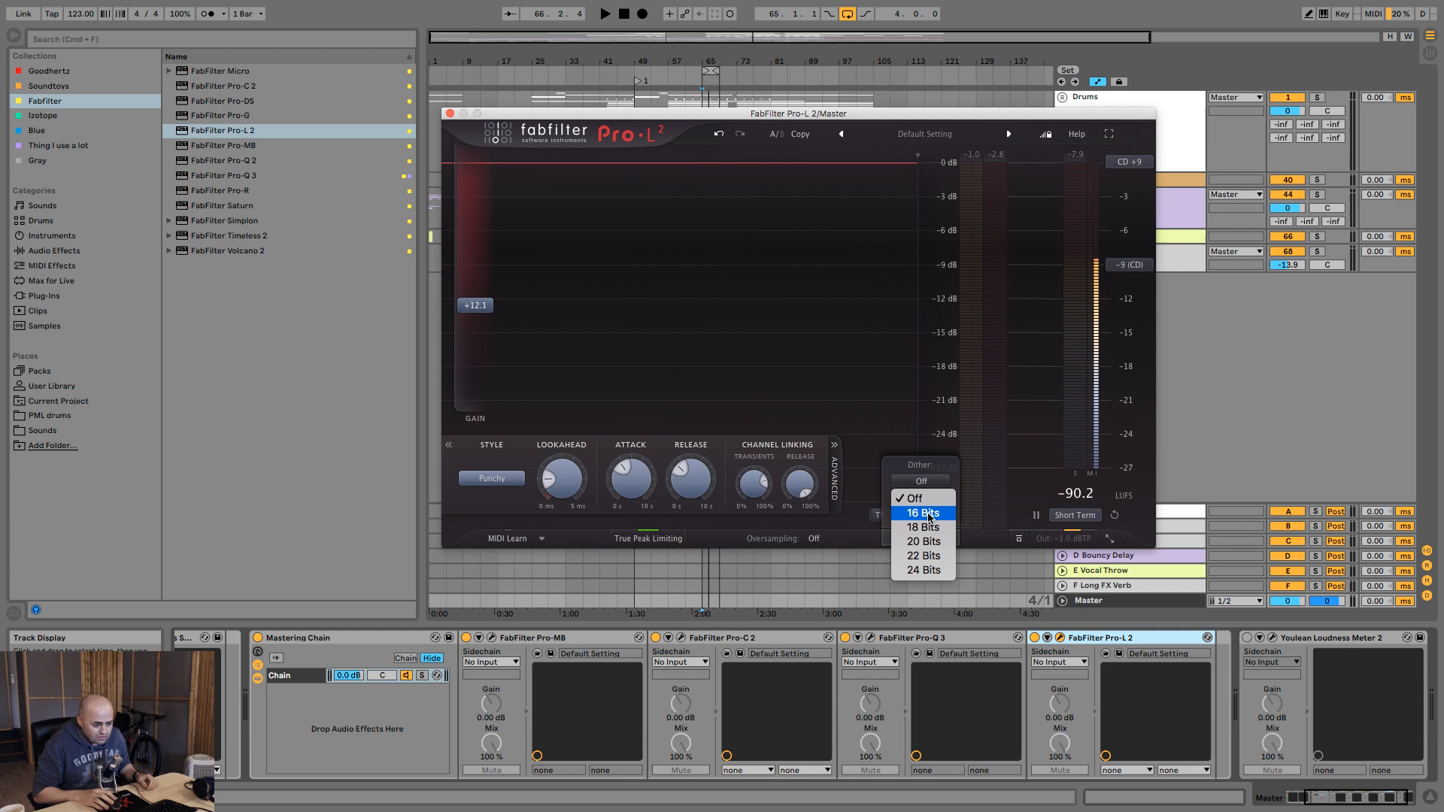
click(923, 512)
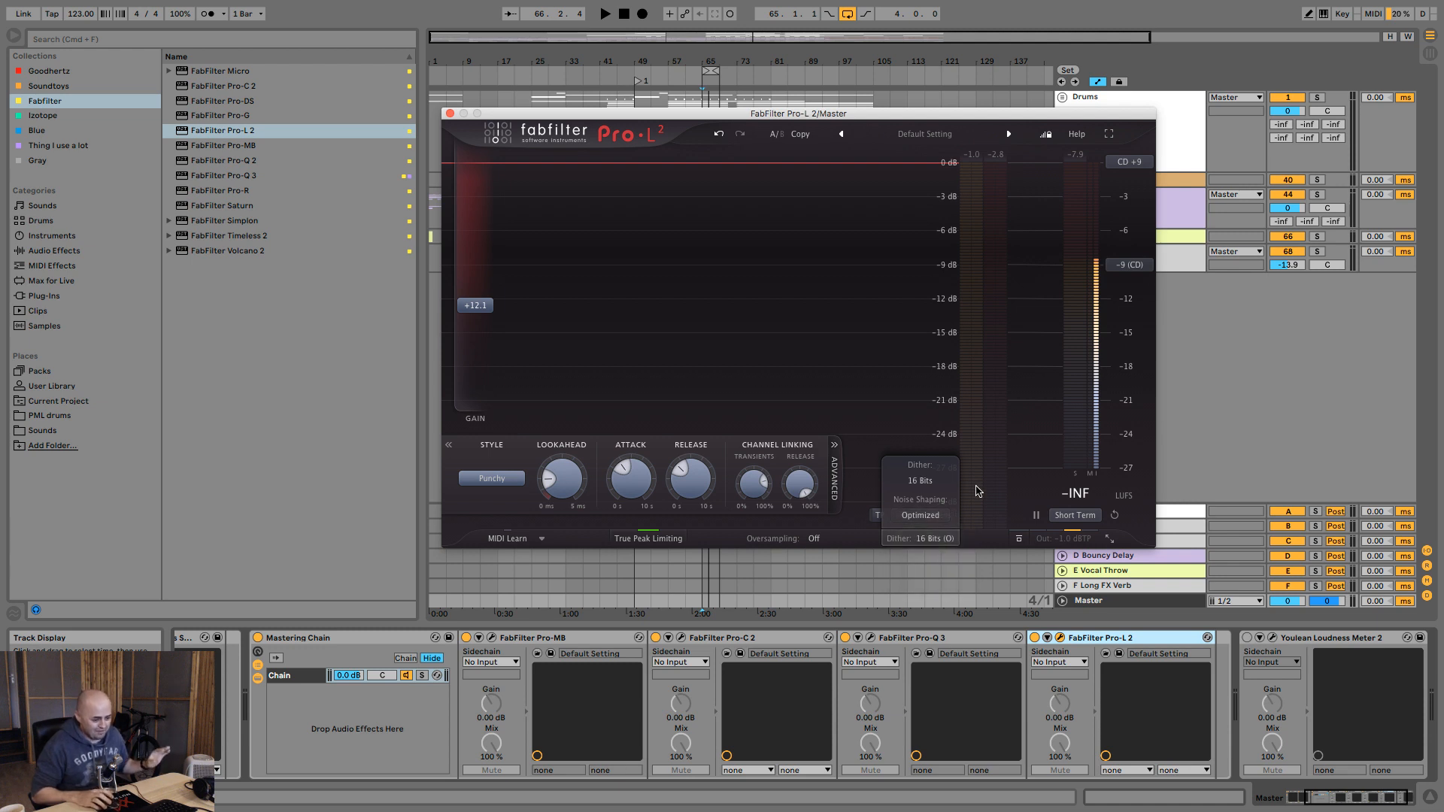
mouse_move(932, 544)
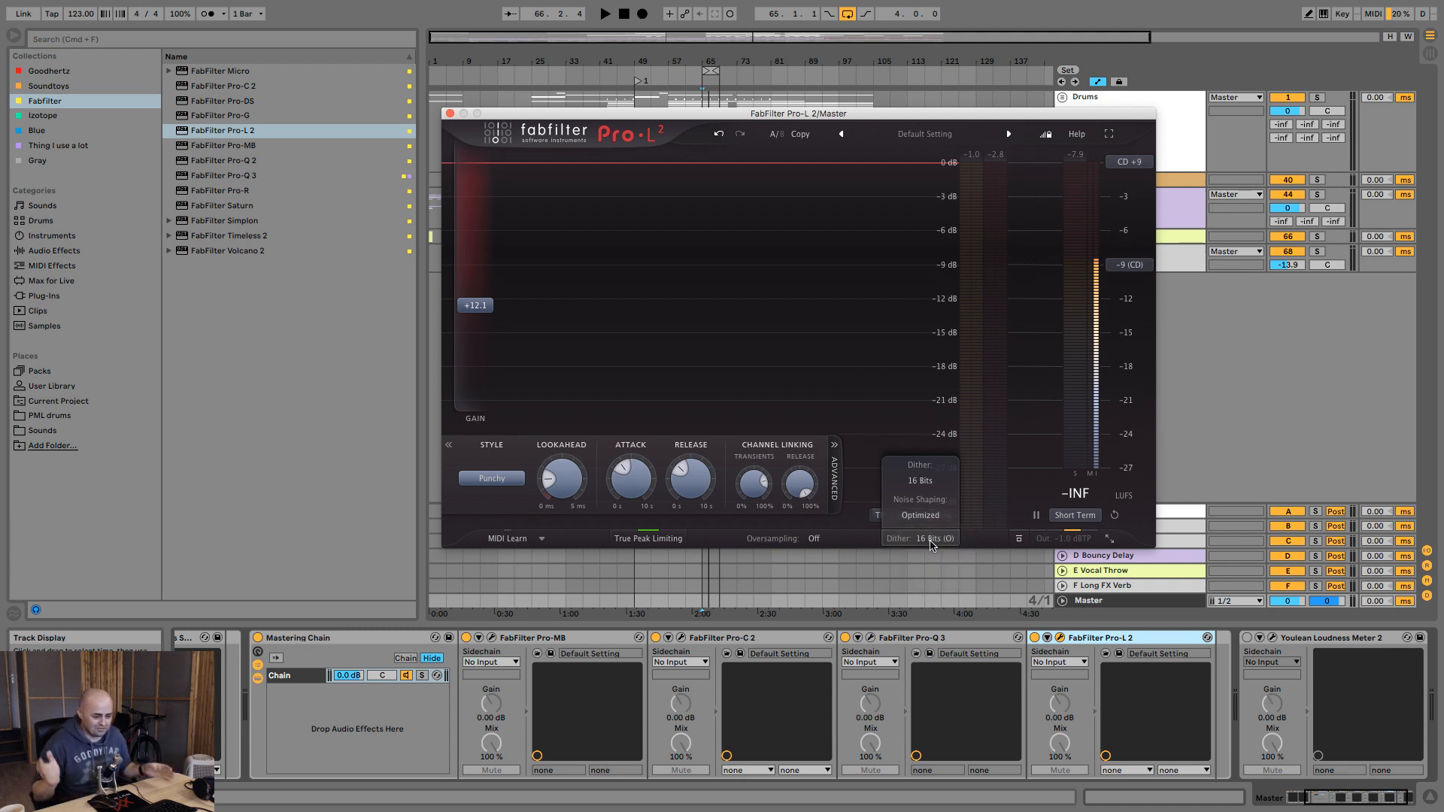
click(928, 538)
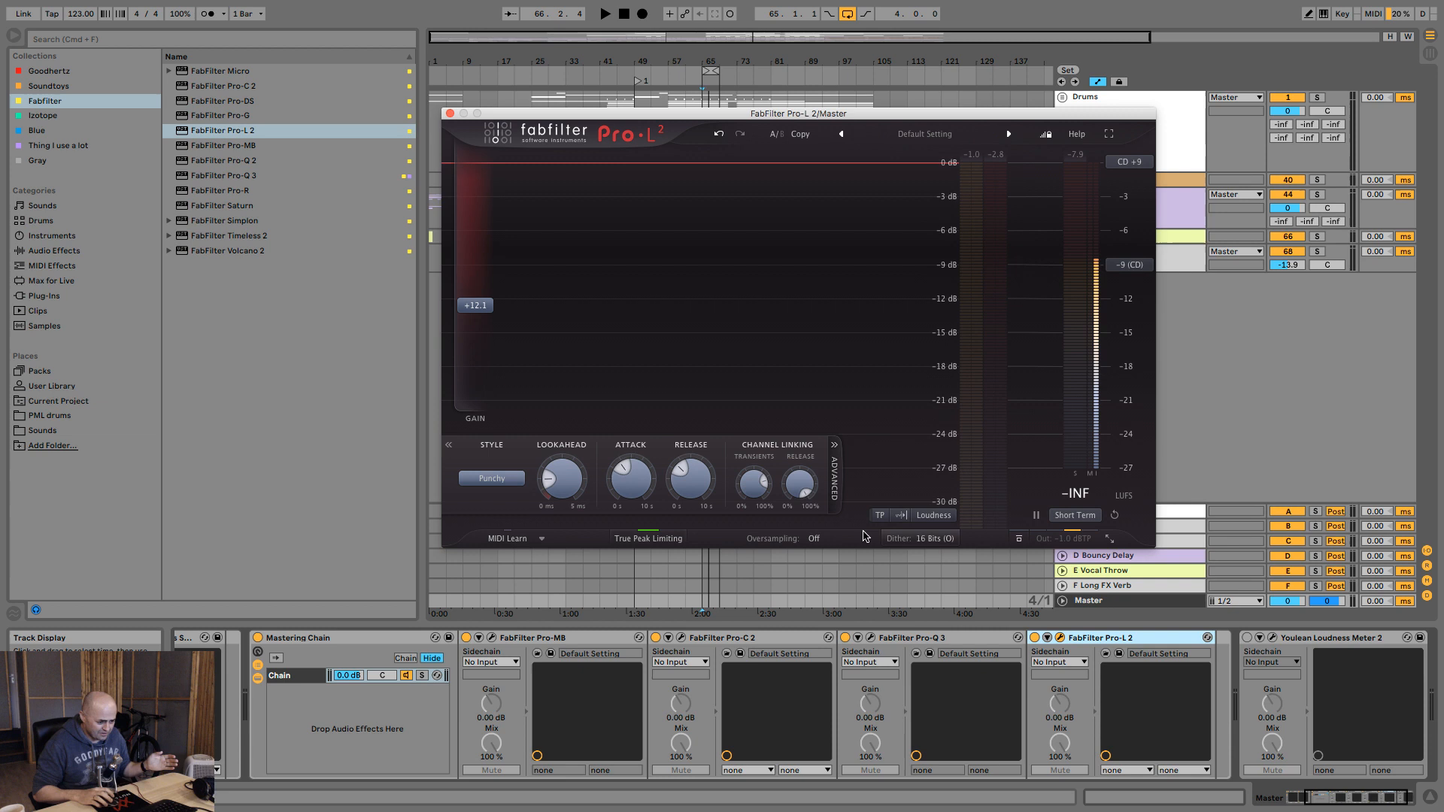
click(814, 538)
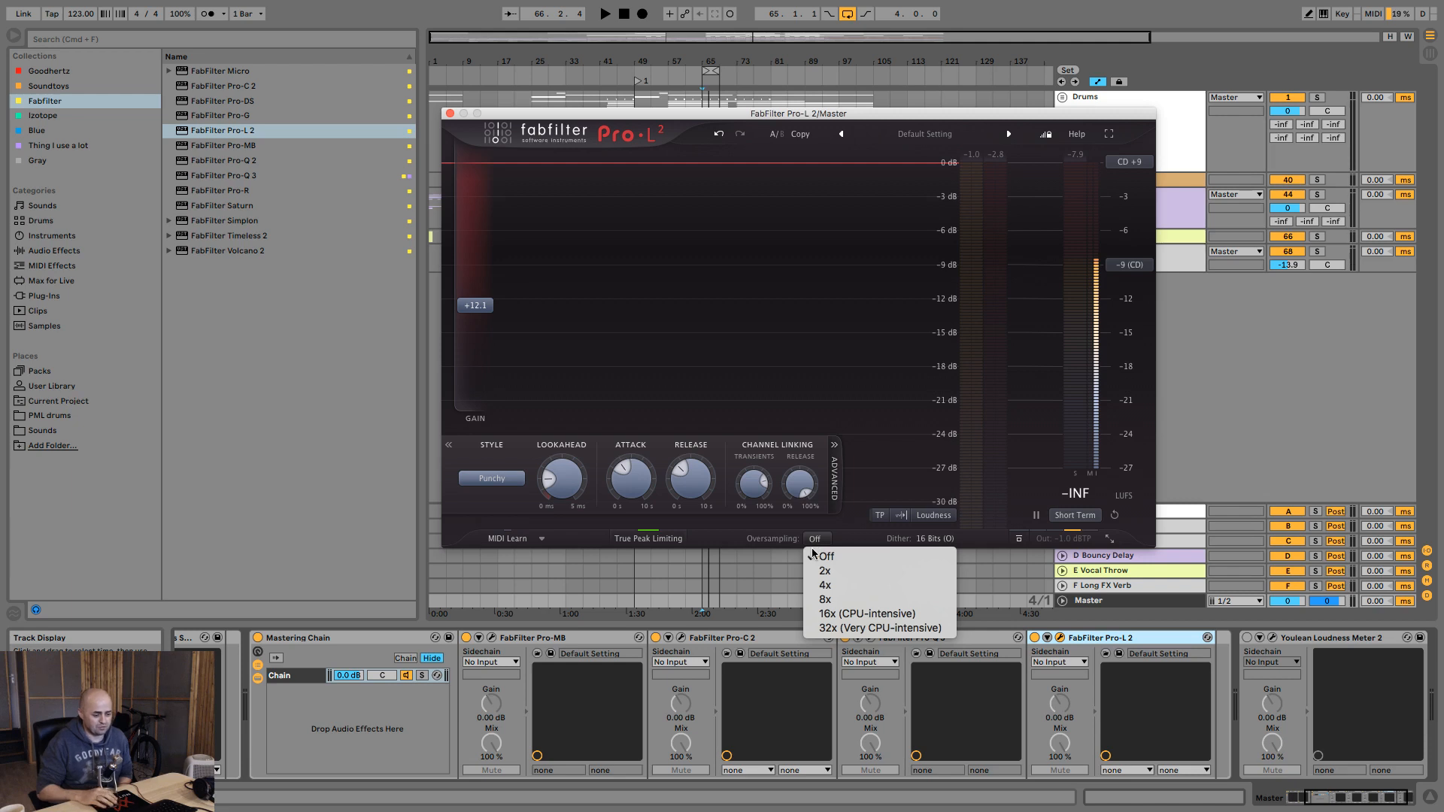
mouse_move(829, 619)
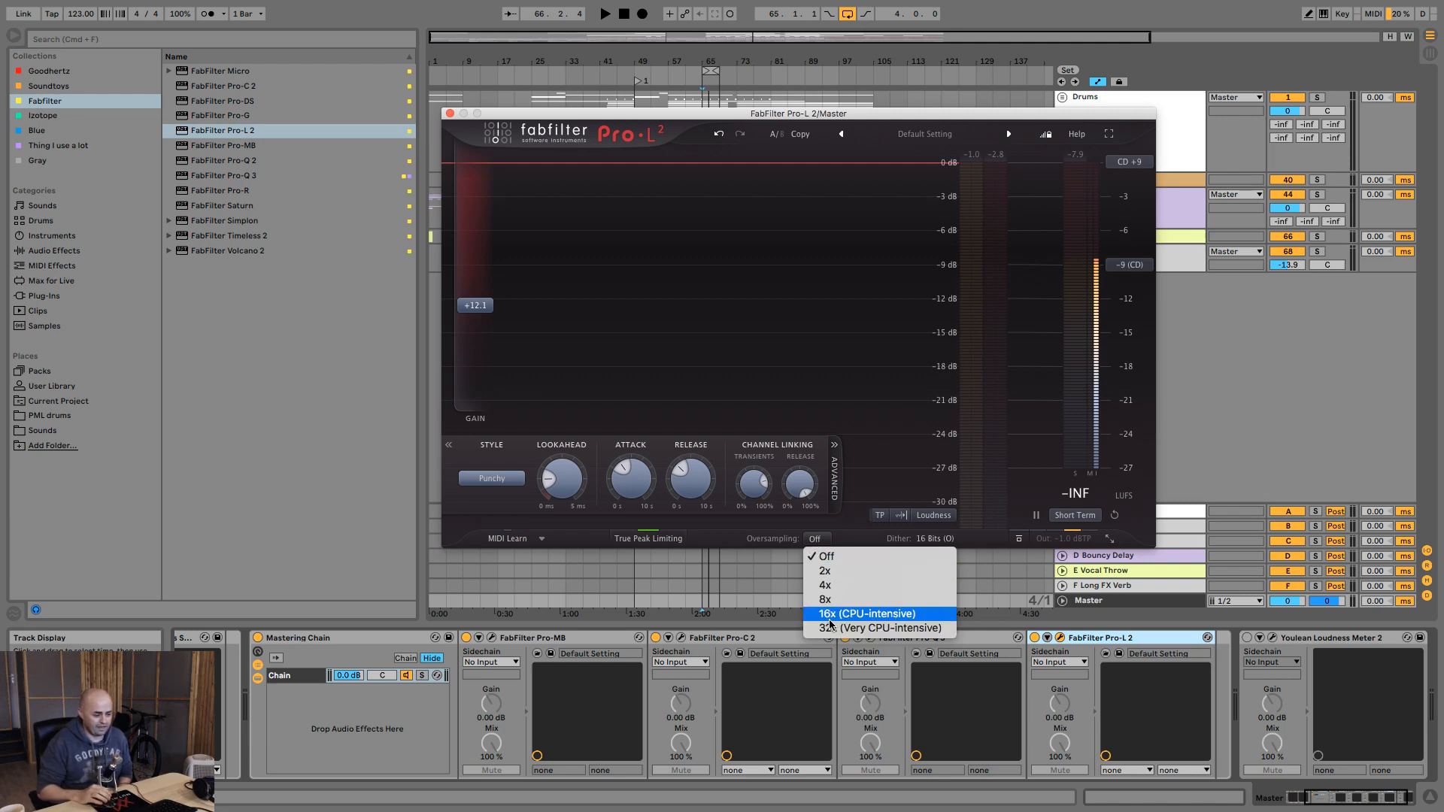
click(824, 555)
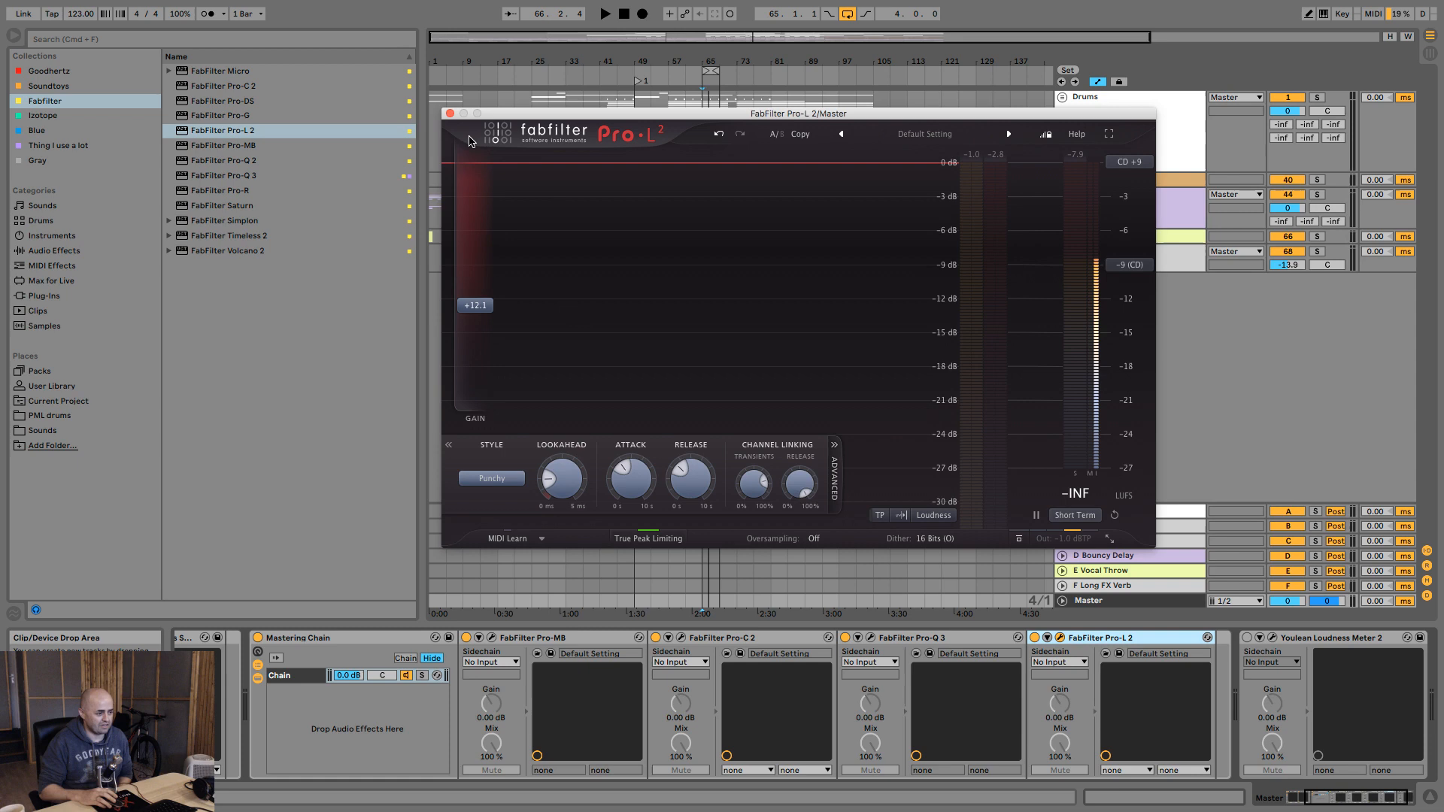
click(450, 113)
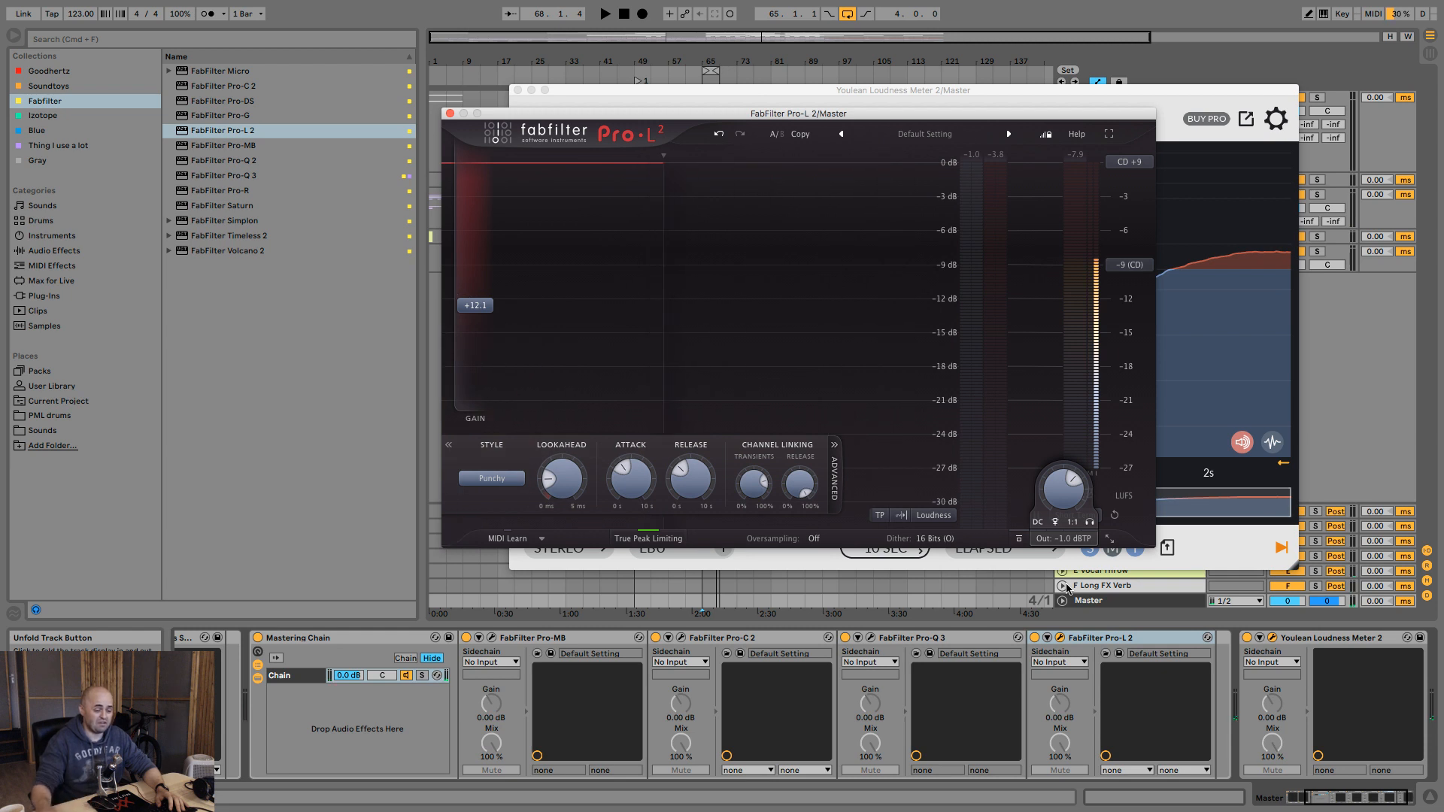
Step: Read -8.5 LUFS integrated and -0.9 dB true peak in Youlean, then close its window
click(604, 13)
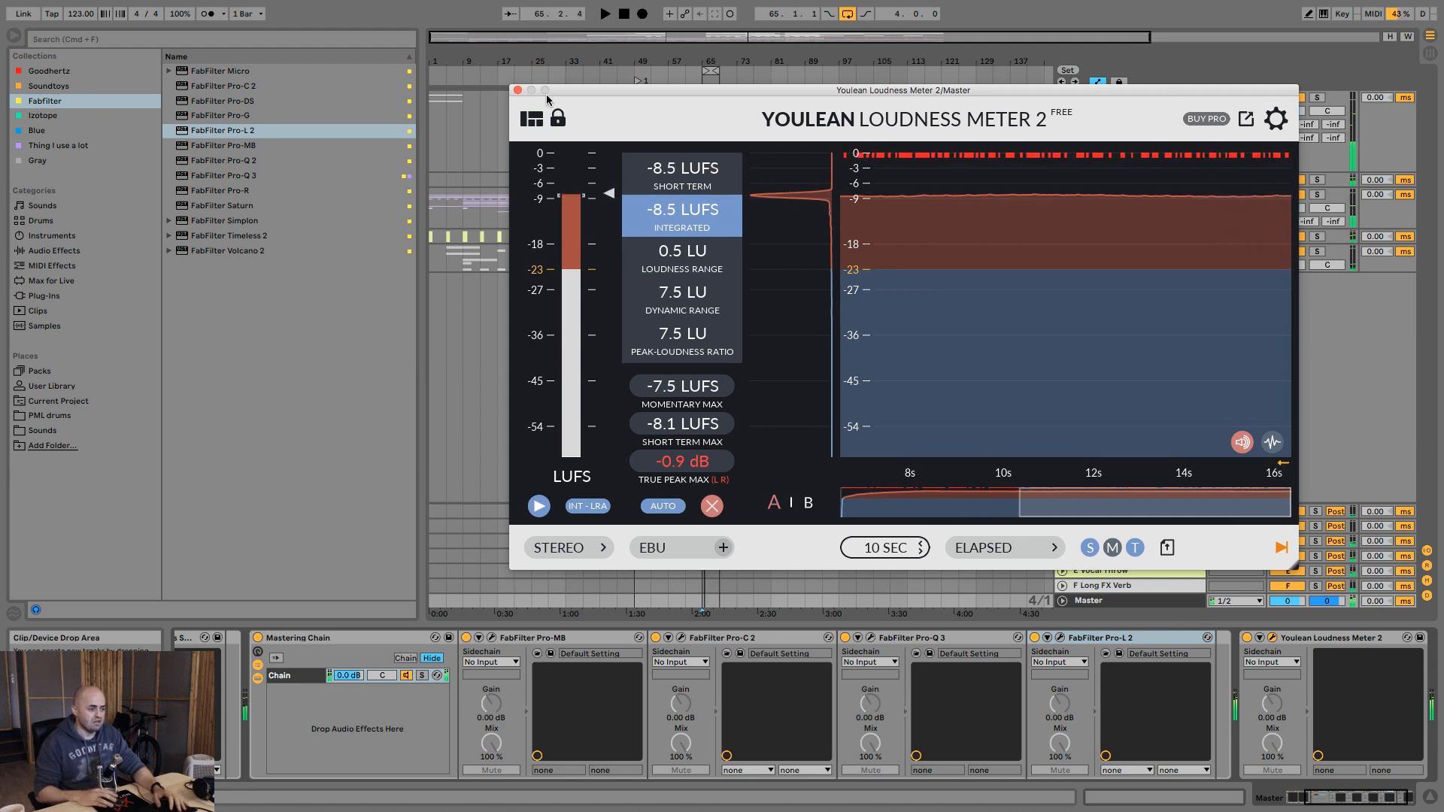
click(516, 89)
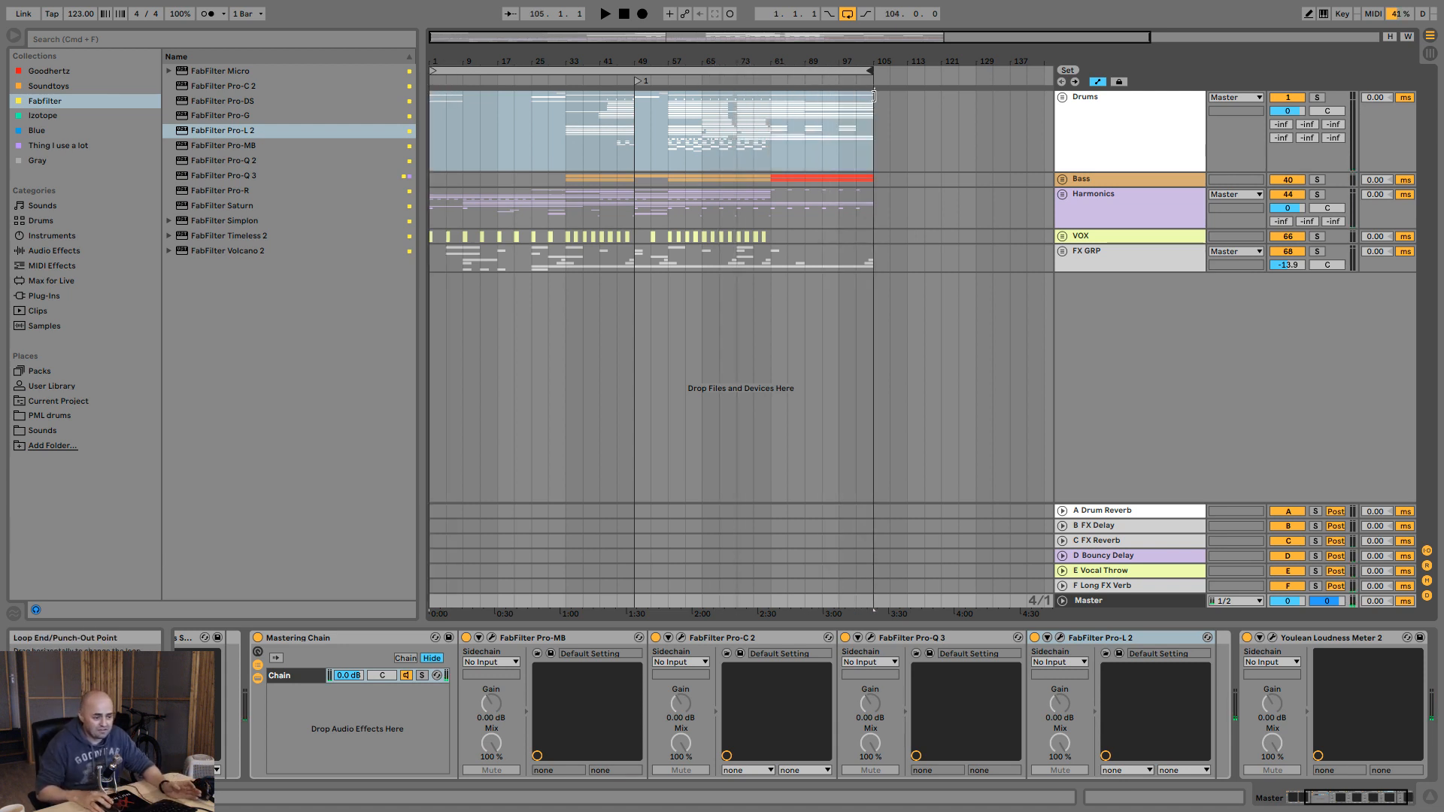
mouse_move(627, 37)
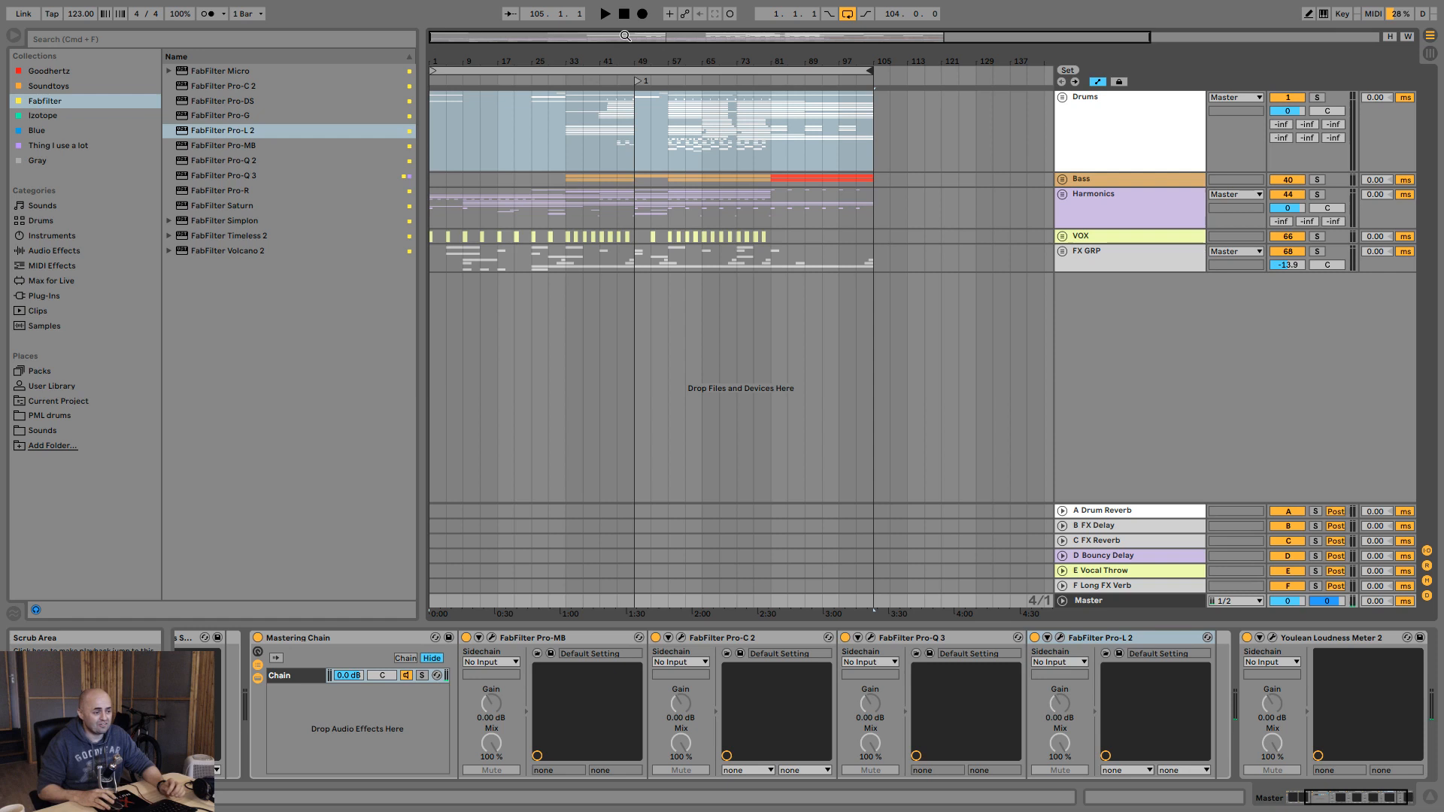
Step: Stop playback so the playhead returns to 1.1.1
click(624, 13)
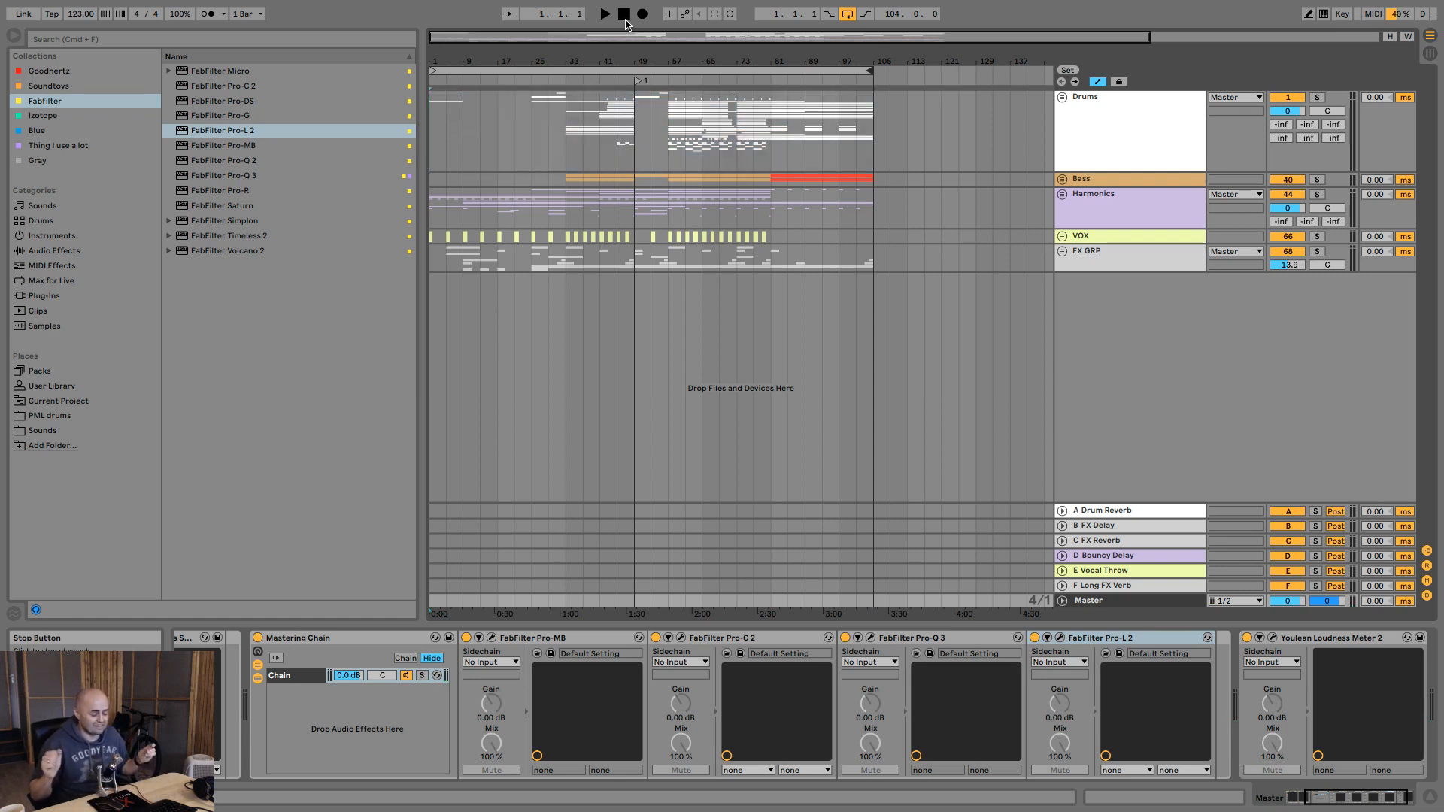